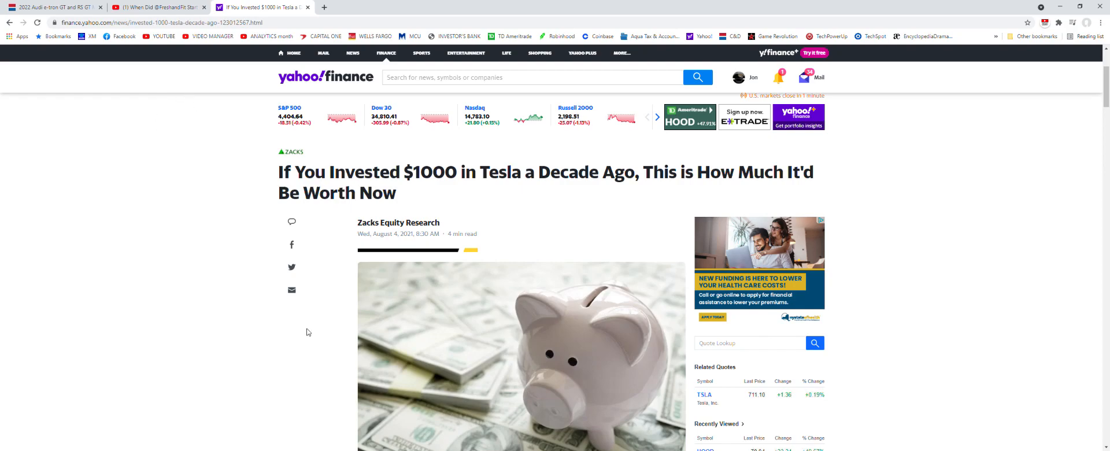
mouse_move(774, 441)
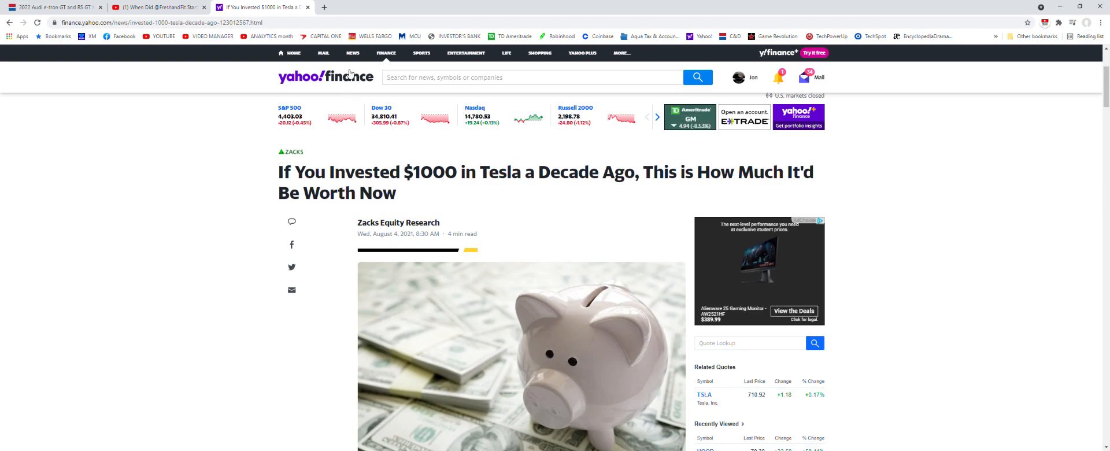
- Search YouTube for 'tesla p85 bigtruckseriesreview' from the car channel's page
left_click(367, 7)
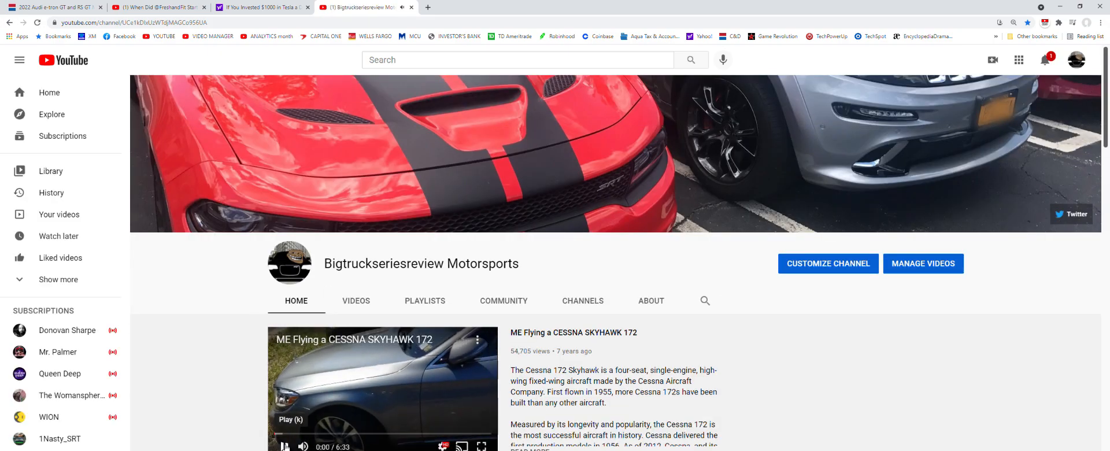
left_click(517, 59)
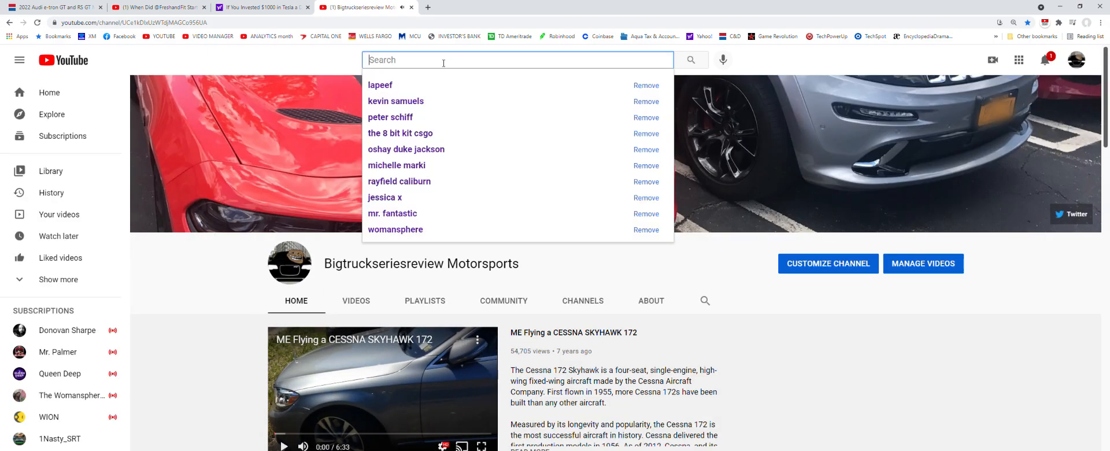
type("tesla")
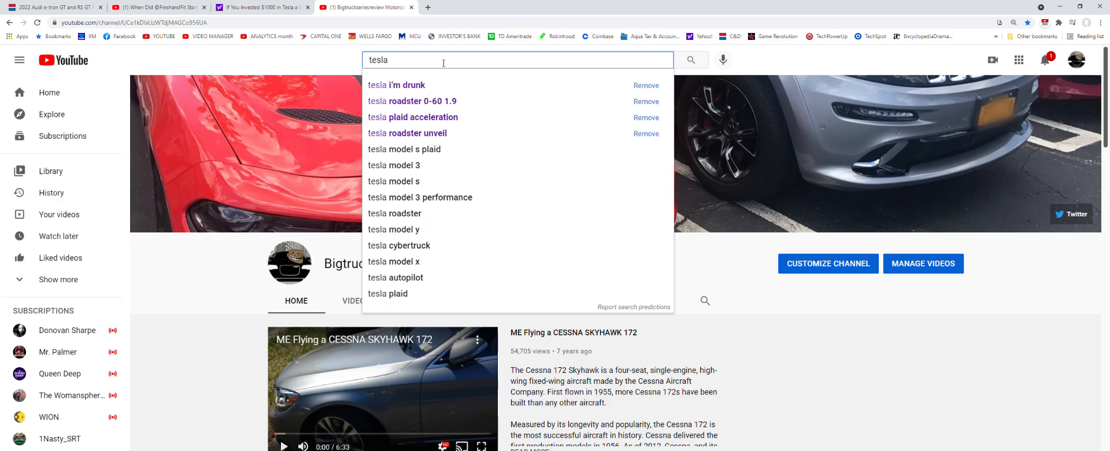
type("p85 bigtruckseriesreview")
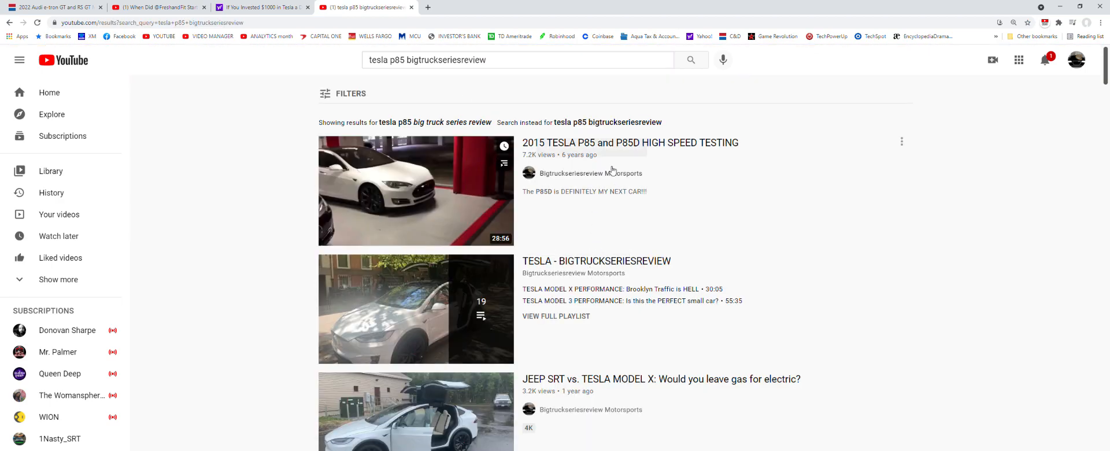
mouse_move(574, 193)
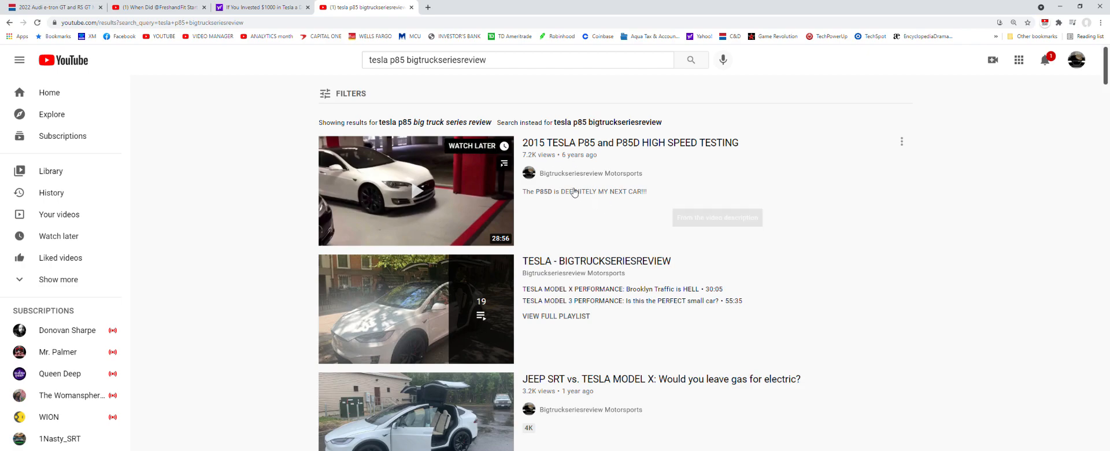
mouse_move(598, 146)
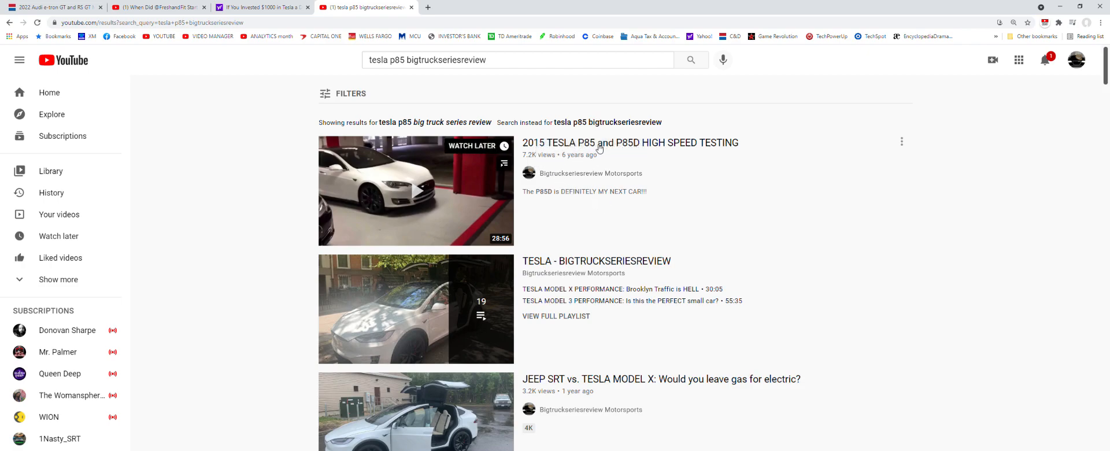
mouse_move(637, 145)
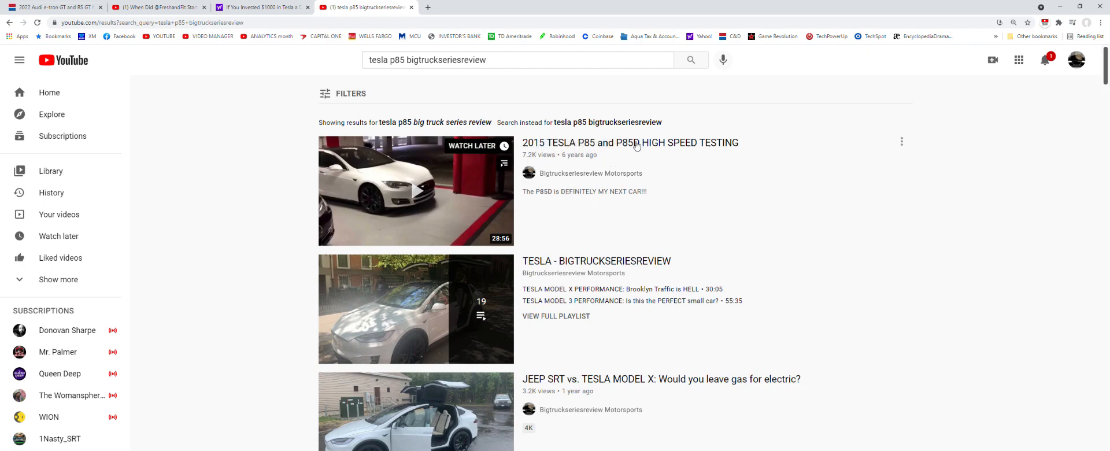
- Play the 2015 TESLA P85 and P85D HIGH SPEED TESTING video with its sound muted
left_click(415, 191)
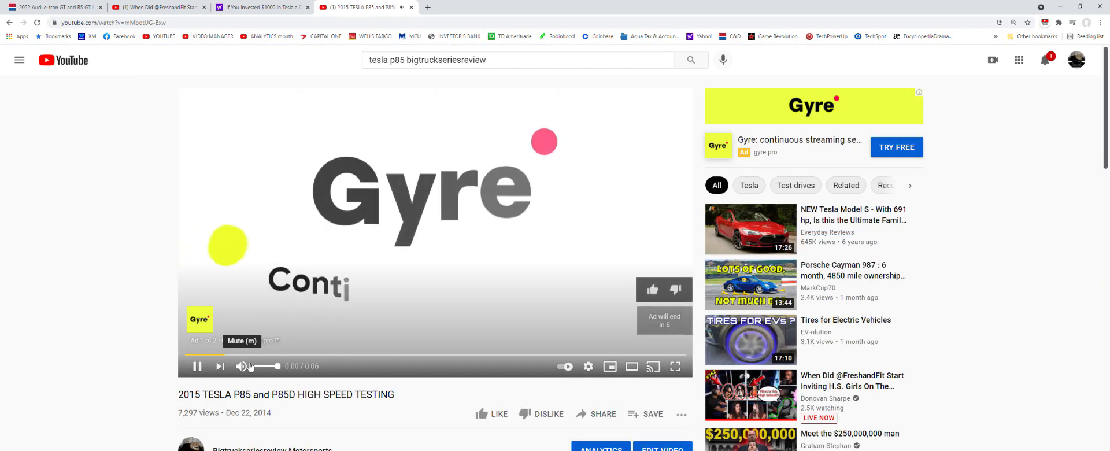
left_click(242, 367)
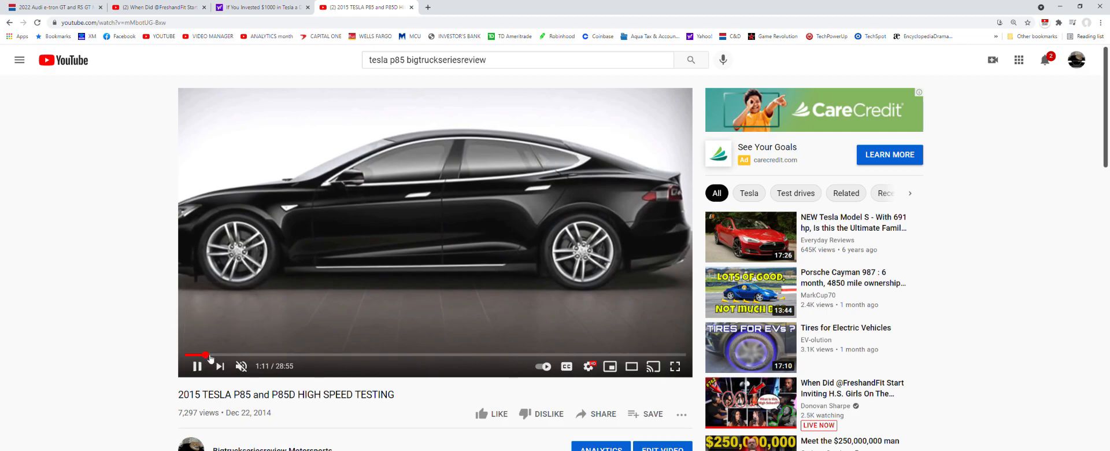
mouse_move(209, 355)
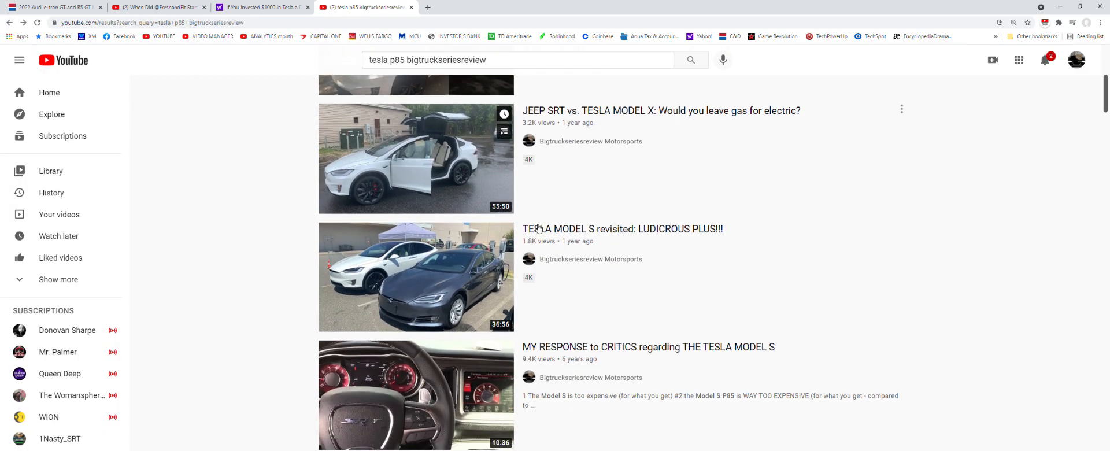
scroll("down", 3)
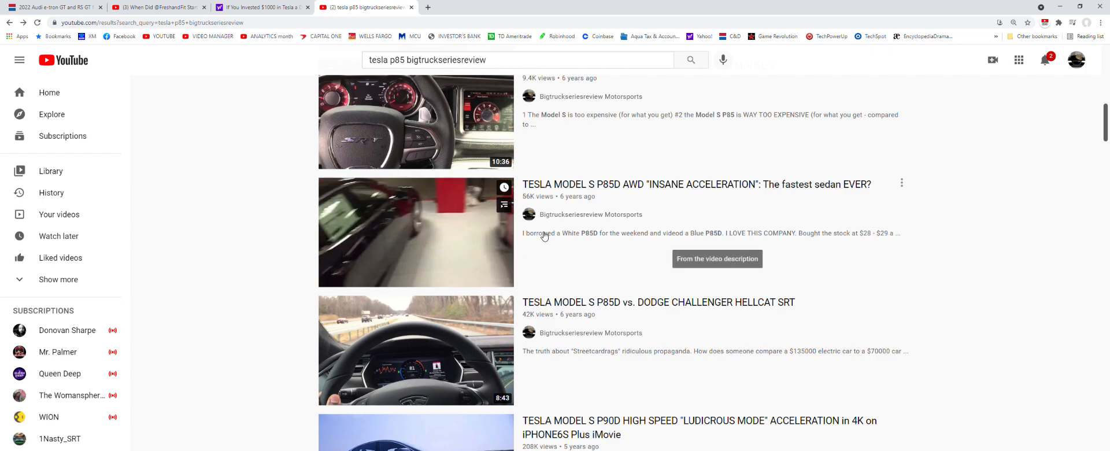
left_click(415, 232)
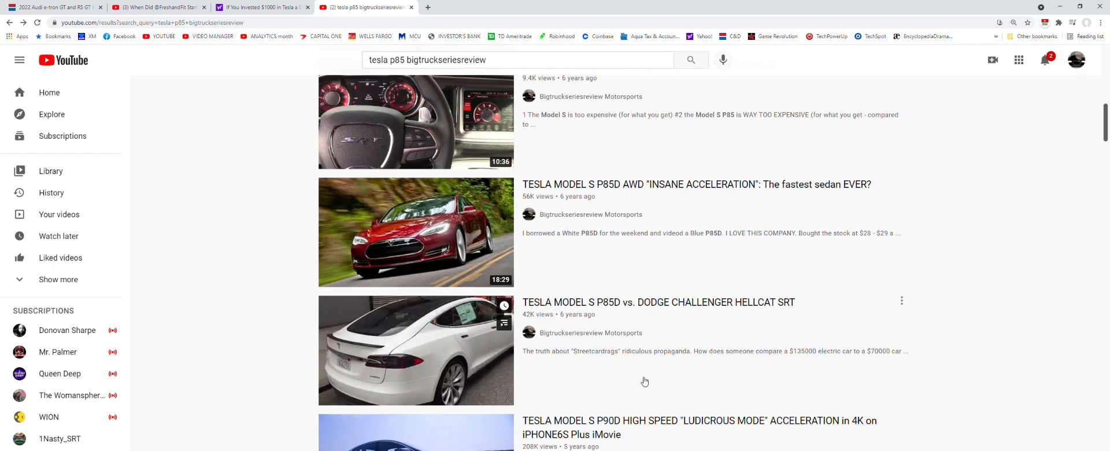
scroll("down", 3)
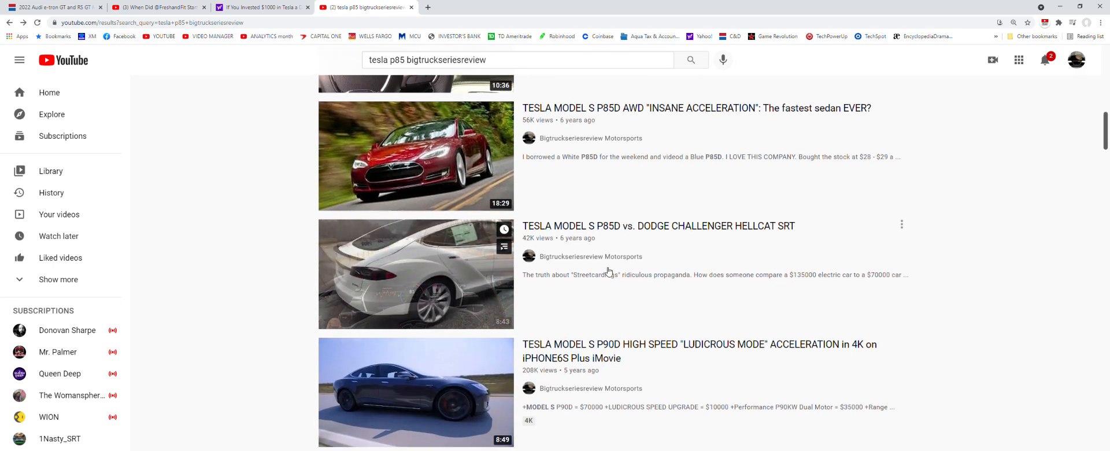
scroll("down", 3)
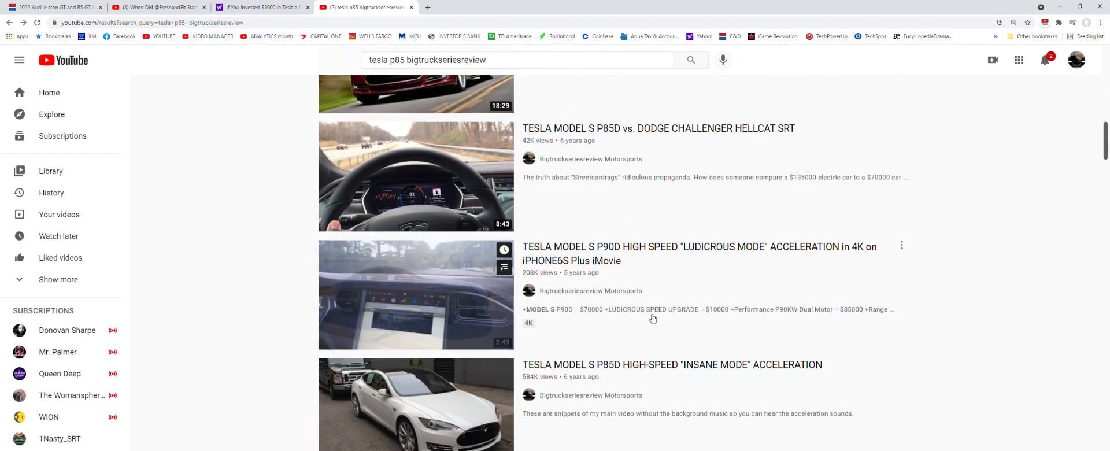
scroll("down", 3)
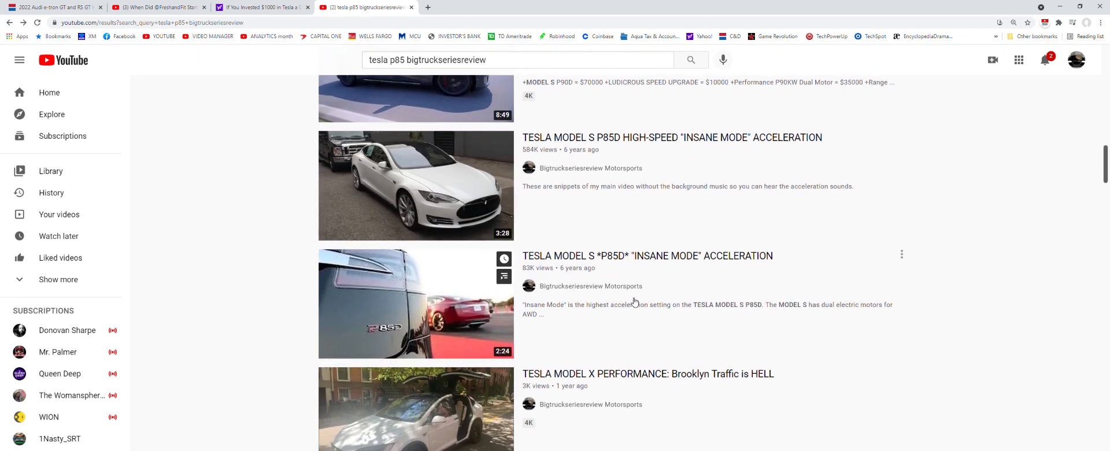
scroll("up", 3)
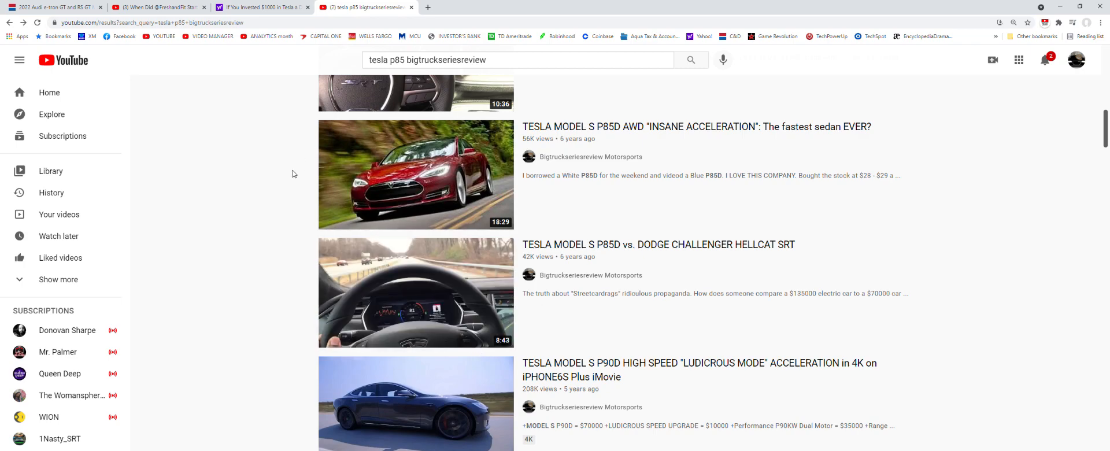
mouse_move(271, 36)
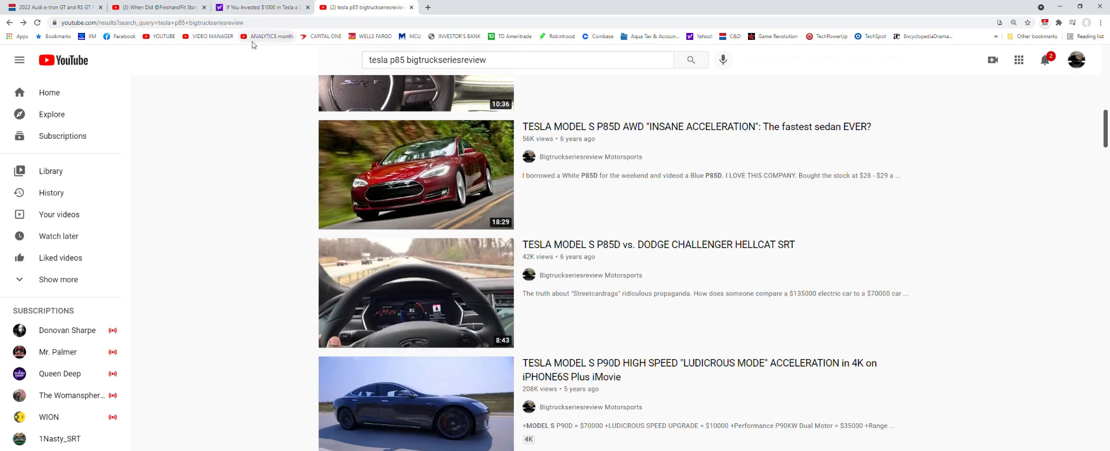
scroll("up", 3)
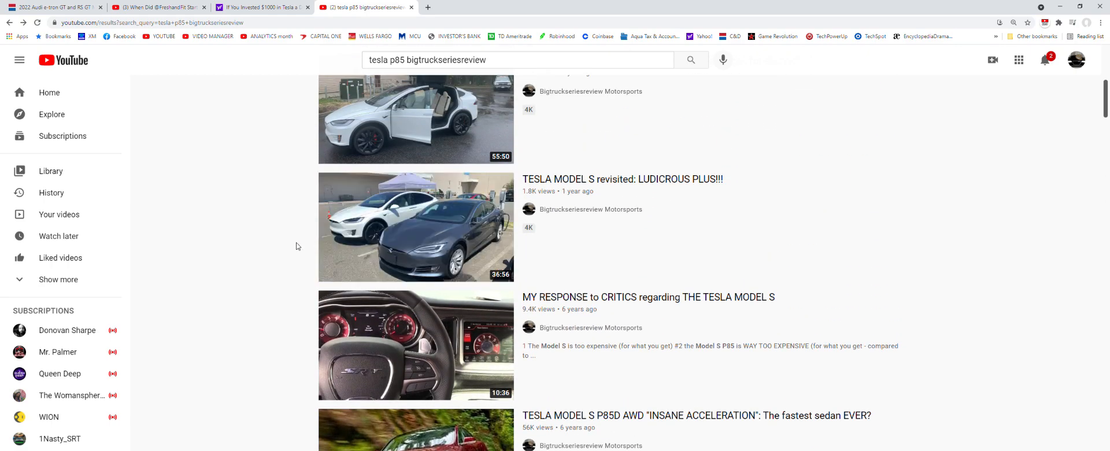
mouse_move(347, 267)
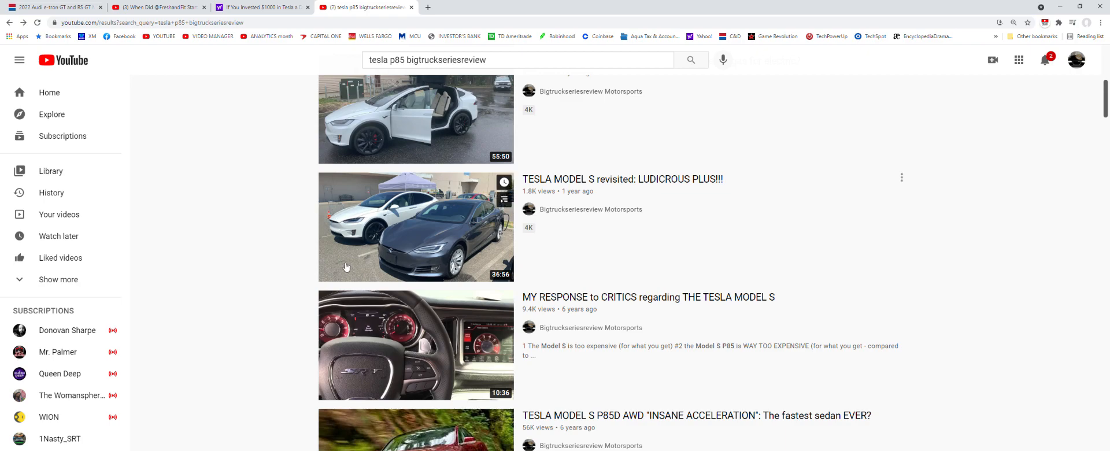
mouse_move(289, 285)
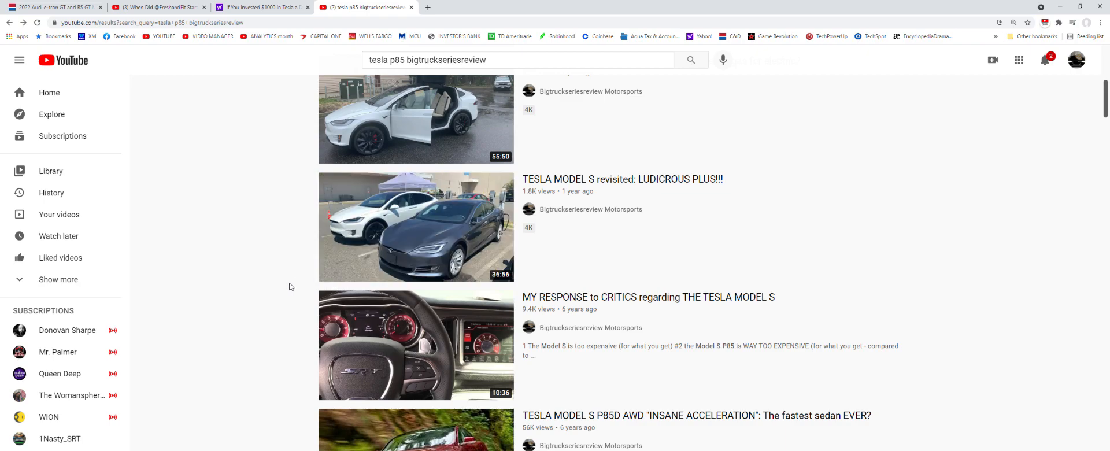
mouse_move(389, 263)
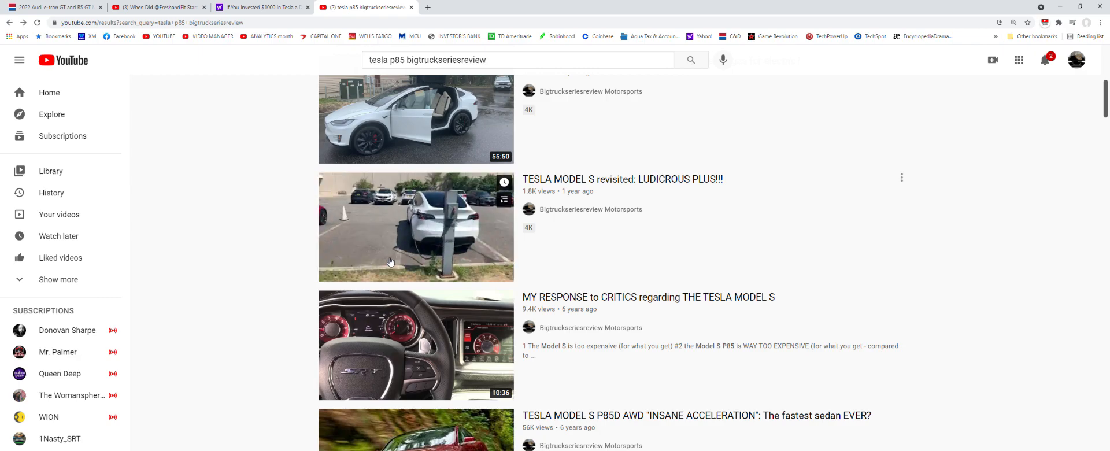
- Return to the Yahoo Finance Tesla $1000-investment article and skim its opening
left_click(156, 7)
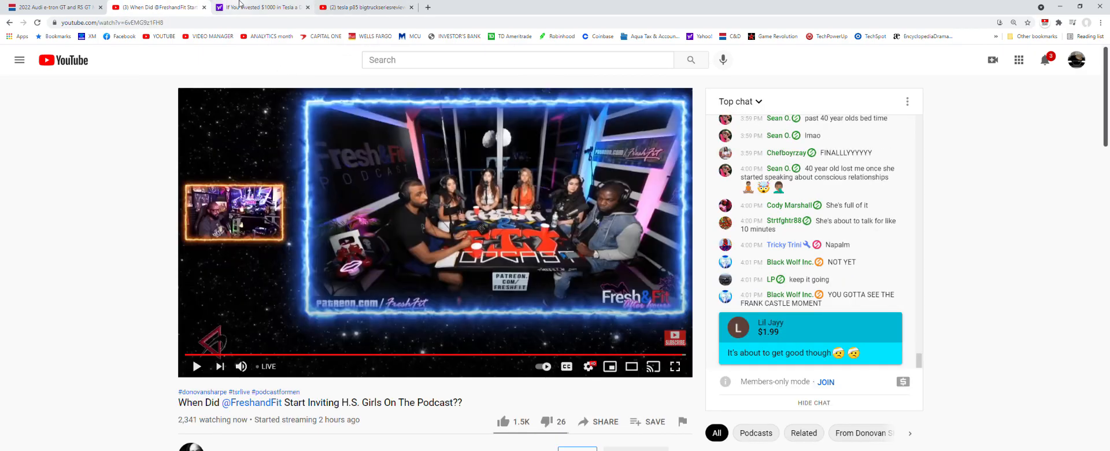
left_click(263, 7)
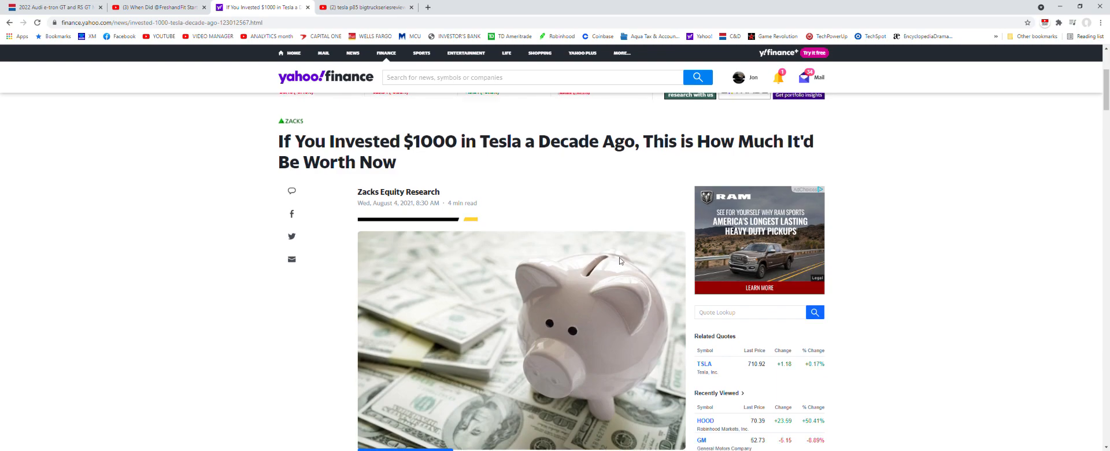
scroll("down", 3)
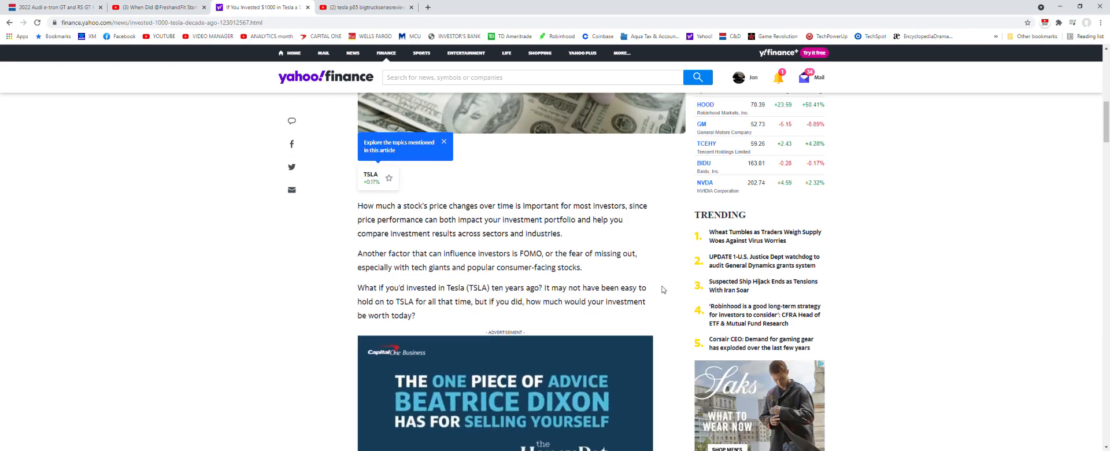
scroll("up", 3)
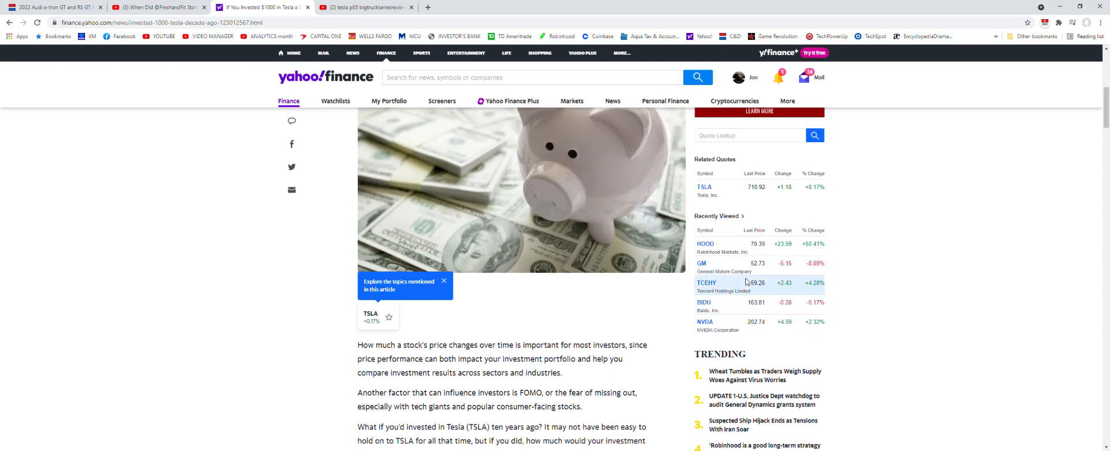
scroll("down", 3)
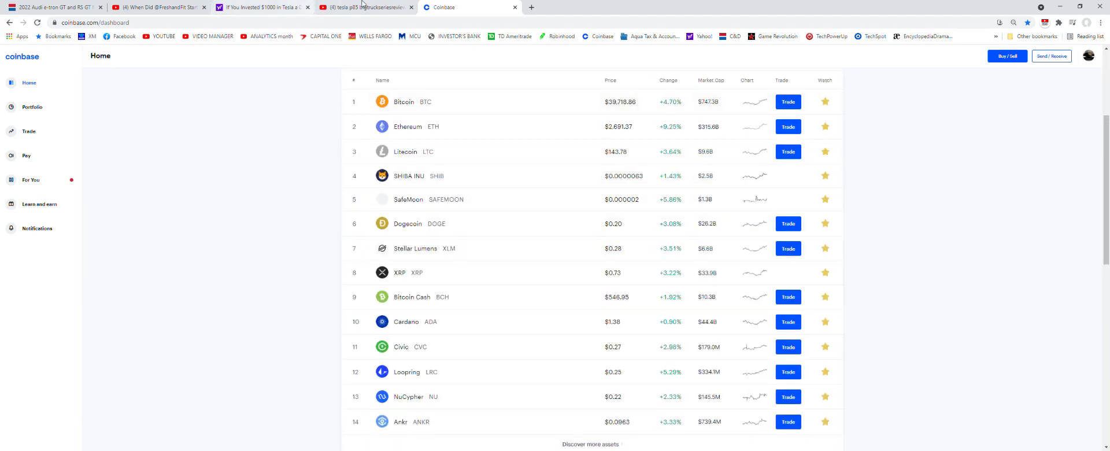
- Check the live podcast stream briefly, then return to the Tesla article tab
left_click(157, 7)
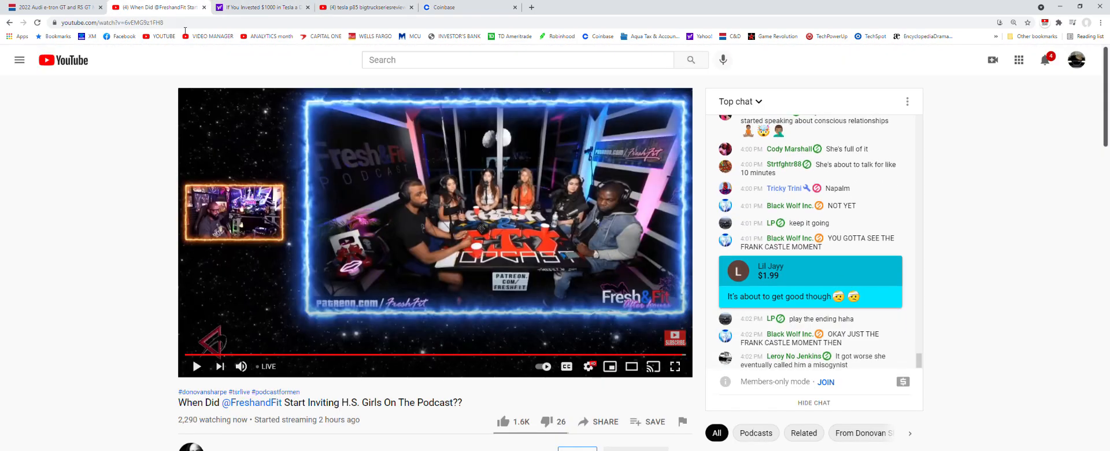
left_click(262, 7)
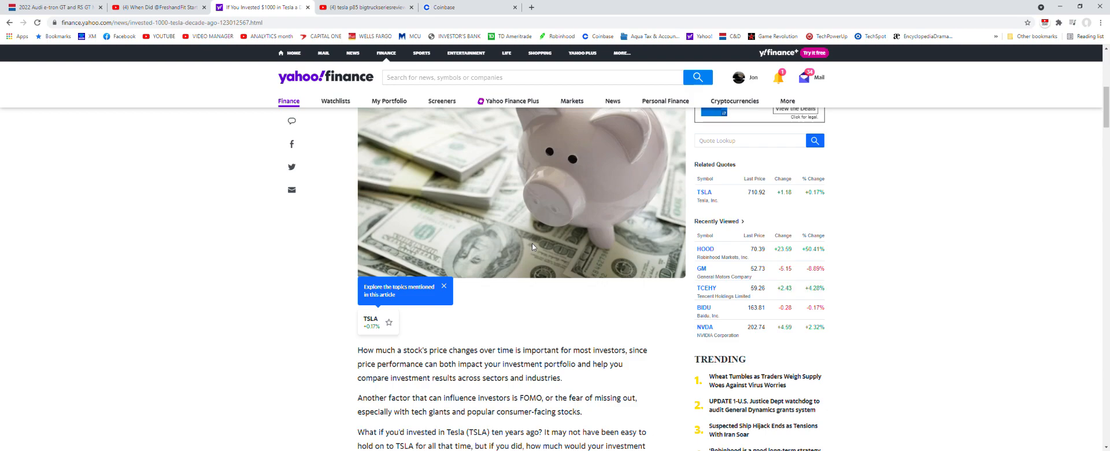
mouse_move(557, 307)
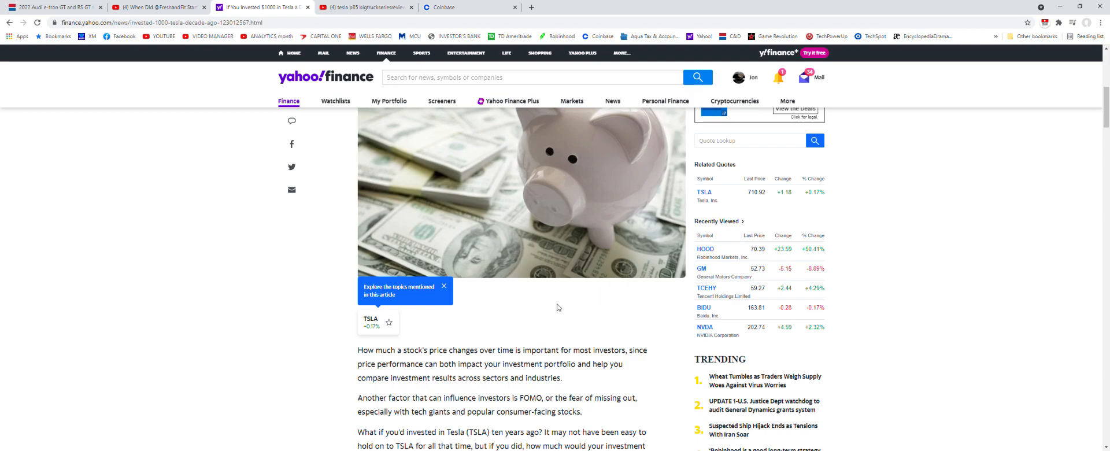
scroll("down", 3)
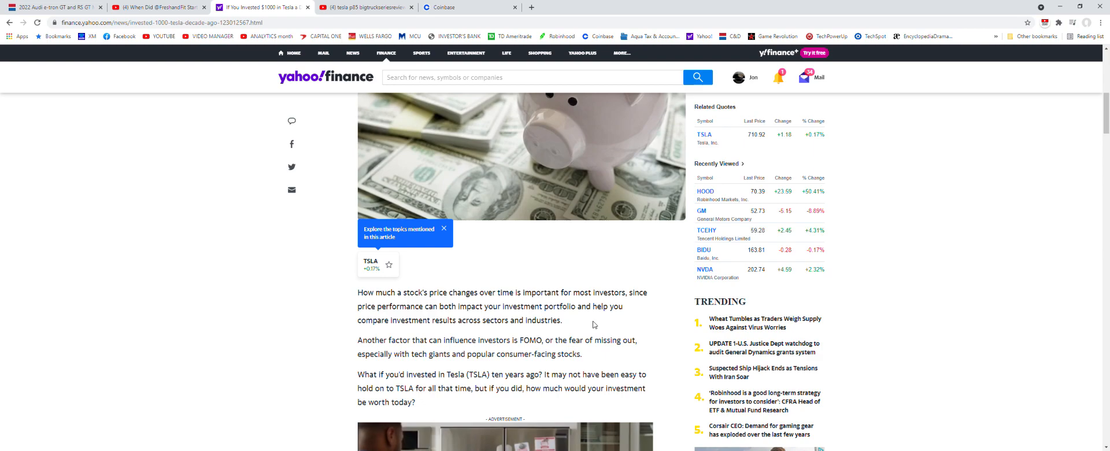
scroll("down", 3)
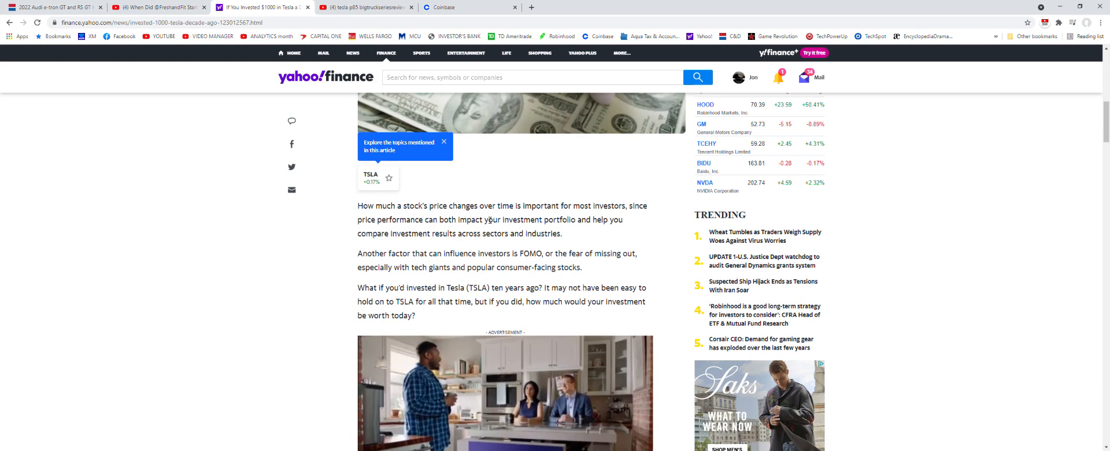
scroll("down", 3)
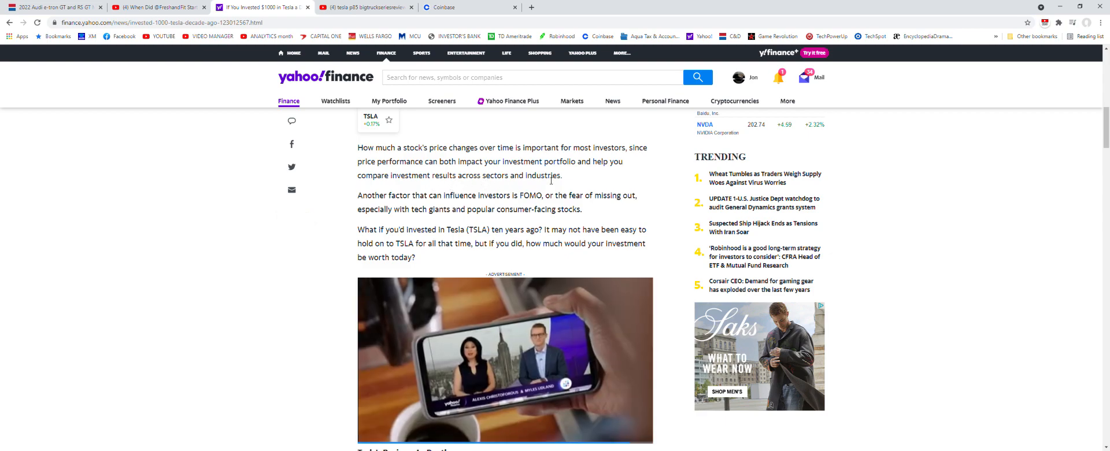
mouse_move(488, 204)
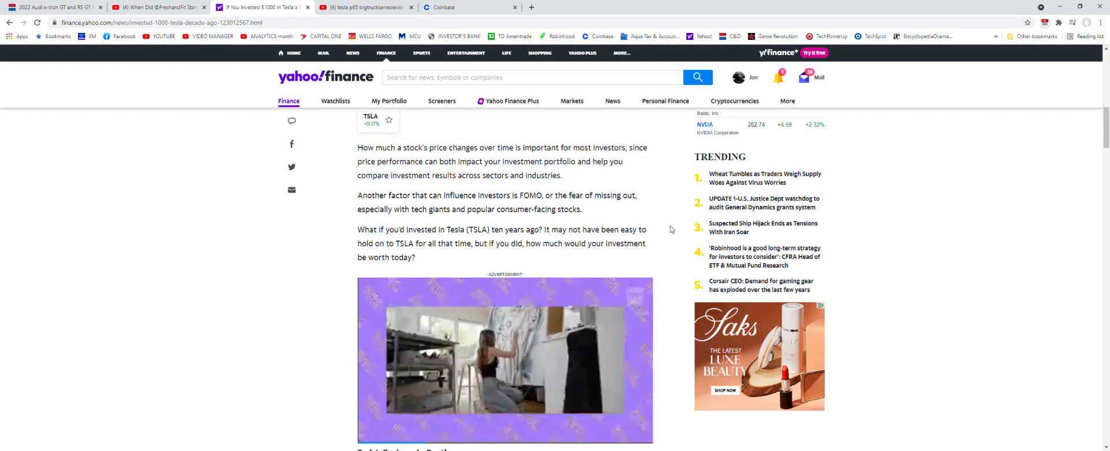
mouse_move(778, 240)
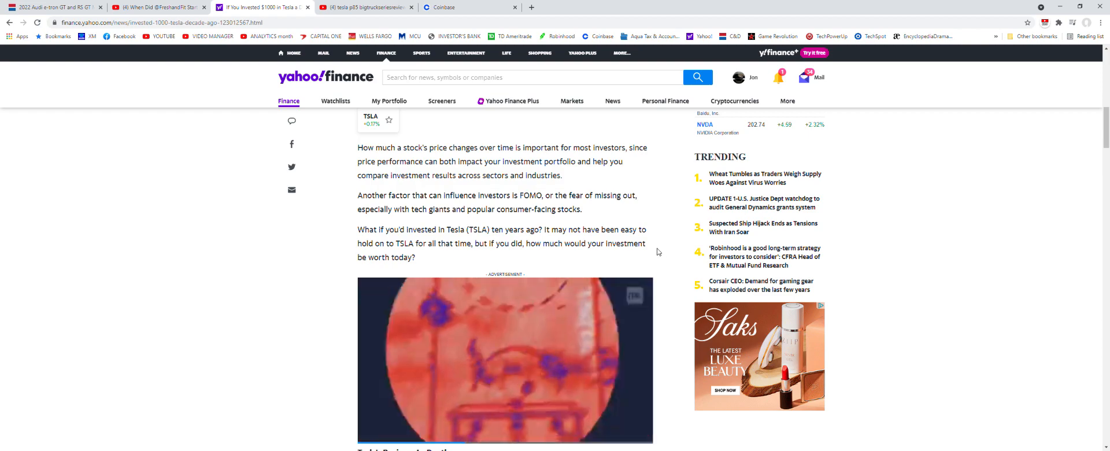
- Scroll past Tesla's Business In-Depth to the Bottom Line showing $130,466.91 from $1000
scroll("down", 3)
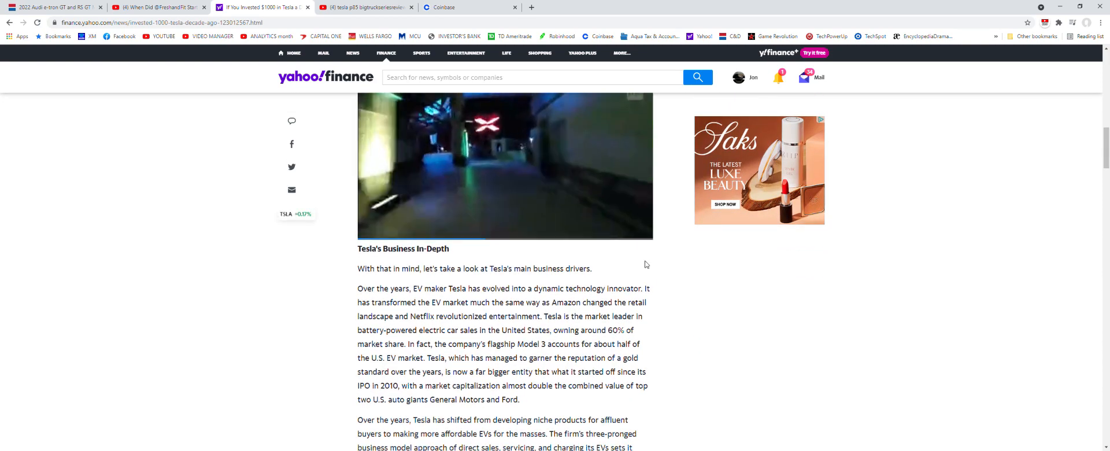
scroll("down", 3)
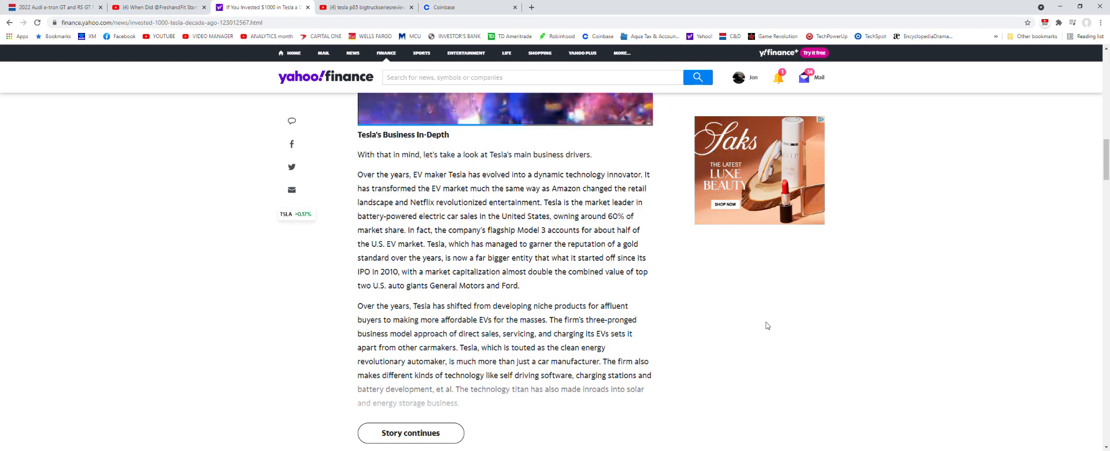
scroll("down", 3)
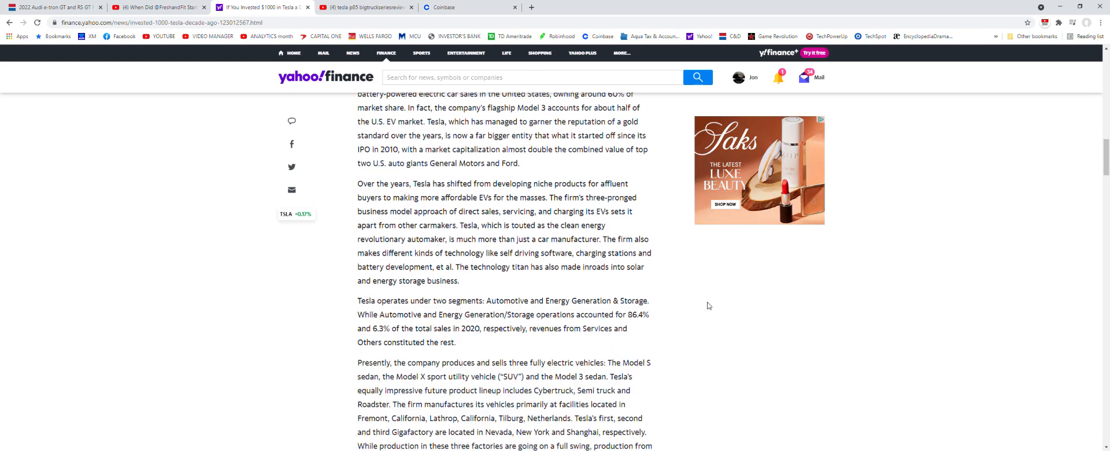
scroll("down", 3)
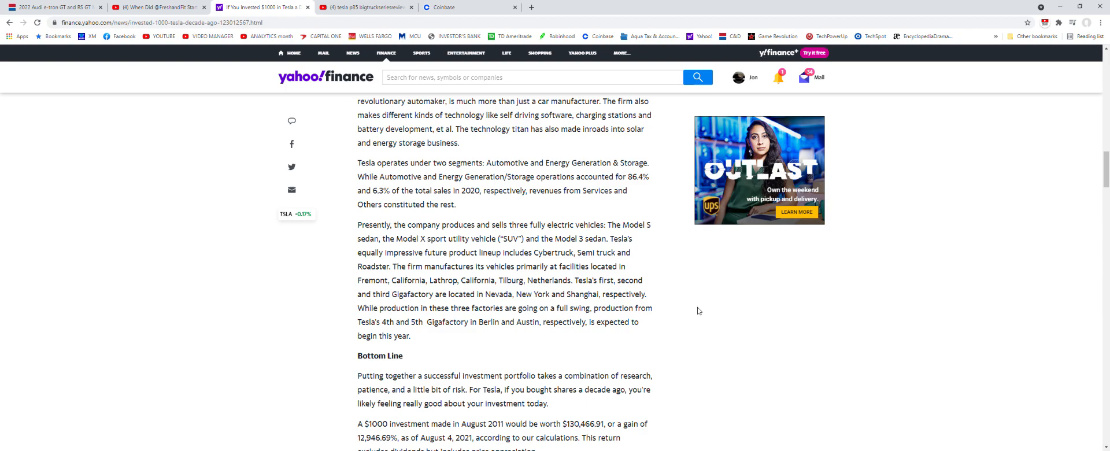
scroll("down", 3)
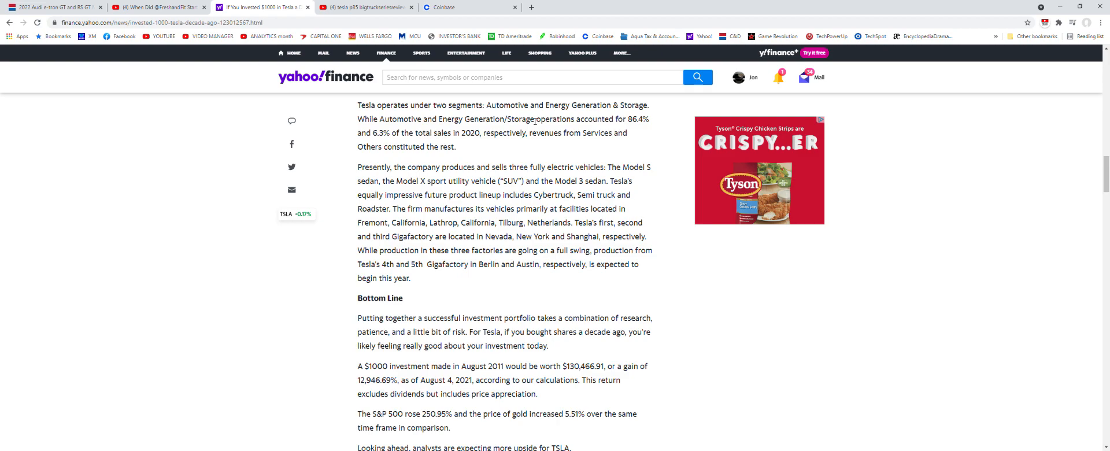
- Switch to the 'tesla stock' Google results with Tesla's all-time price chart
left_click(531, 7)
type("tesla stock")
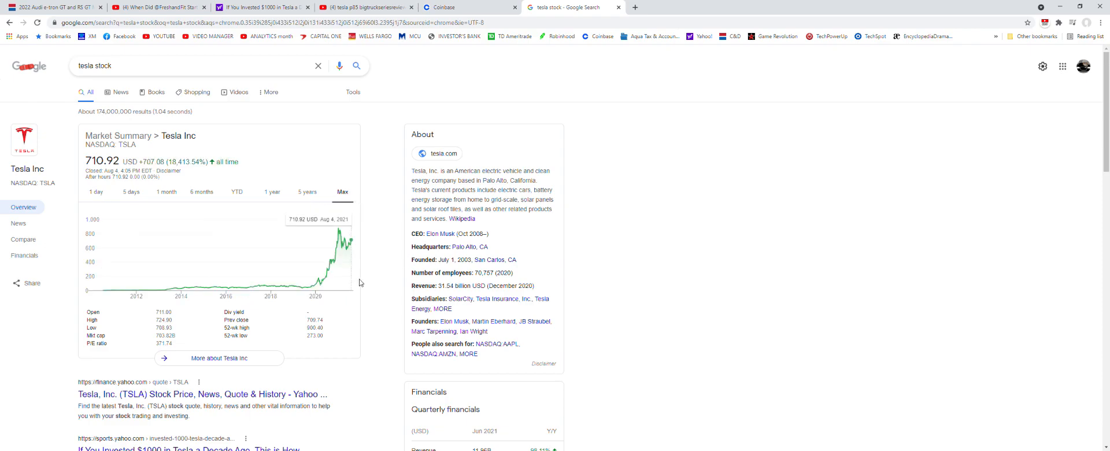
mouse_move(140, 293)
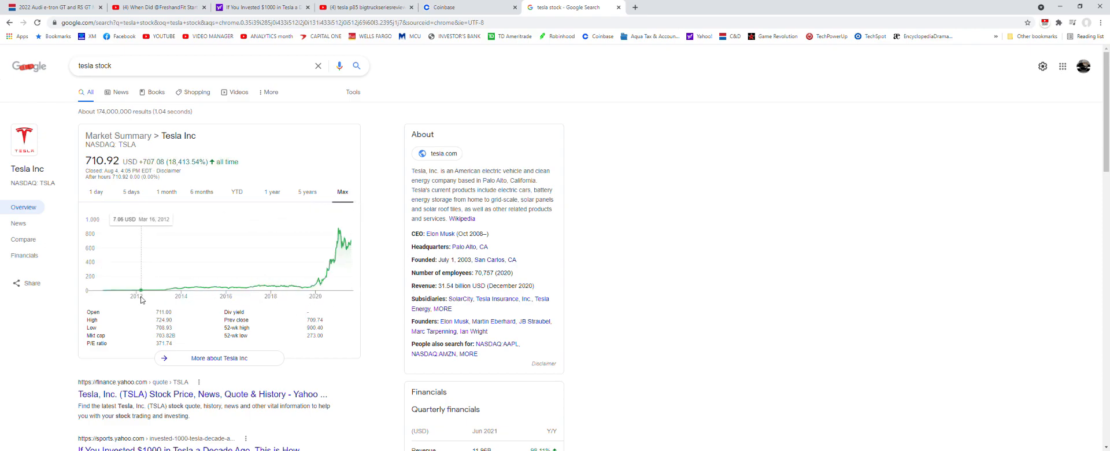
mouse_move(126, 291)
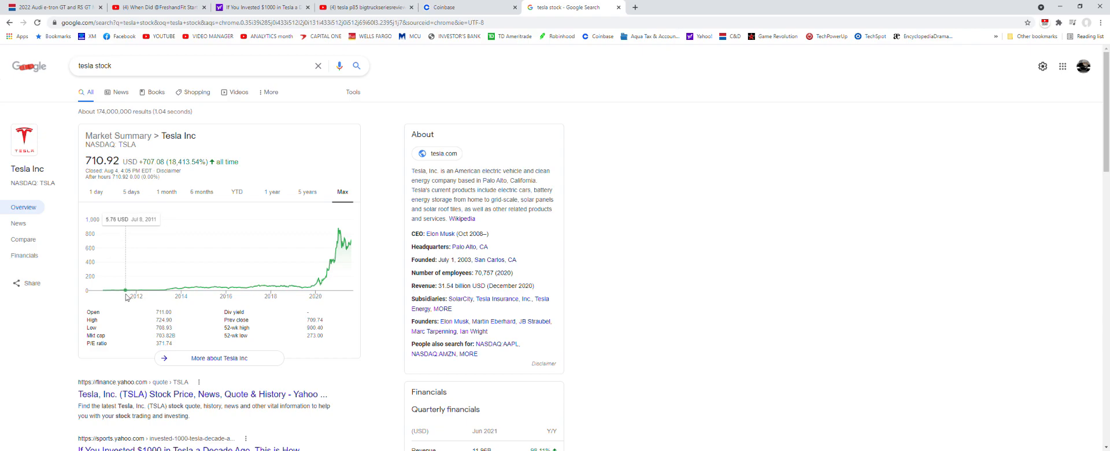
mouse_move(126, 291)
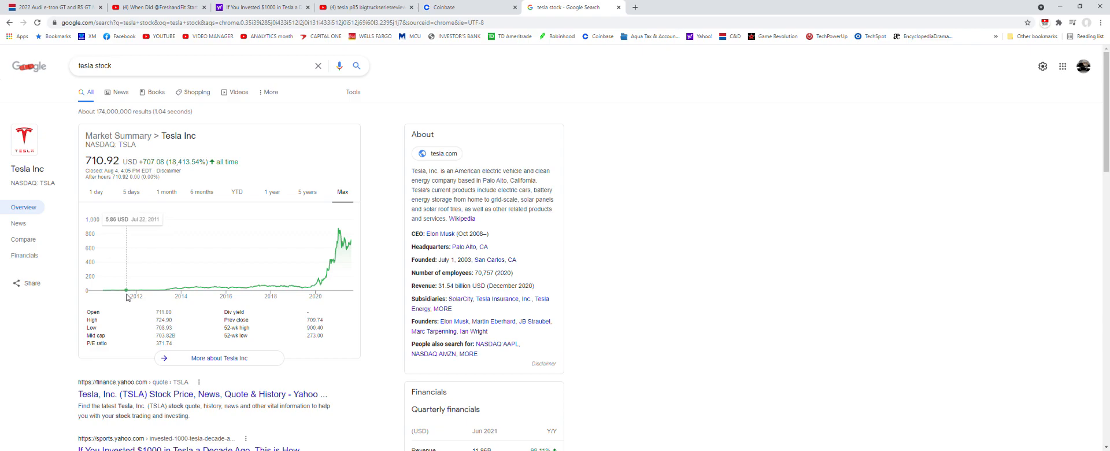
mouse_move(128, 292)
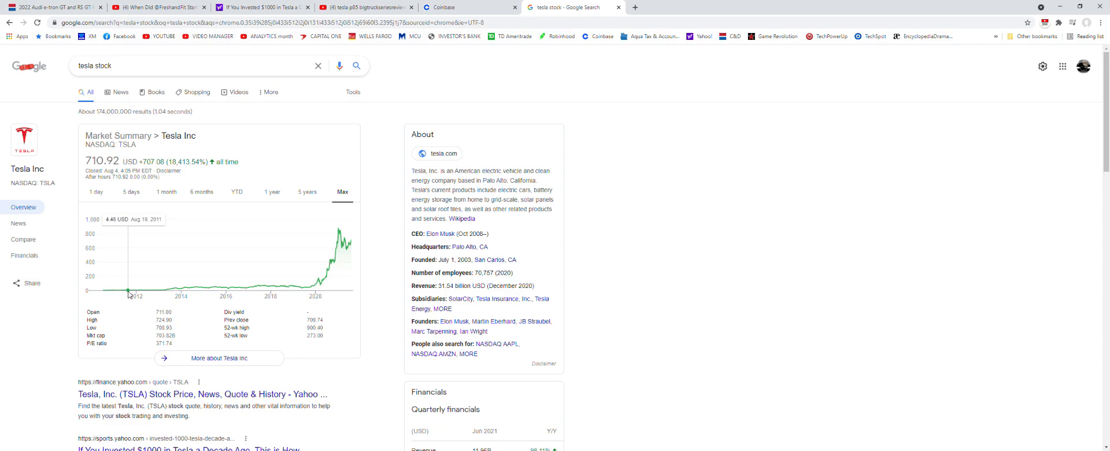
mouse_move(126, 293)
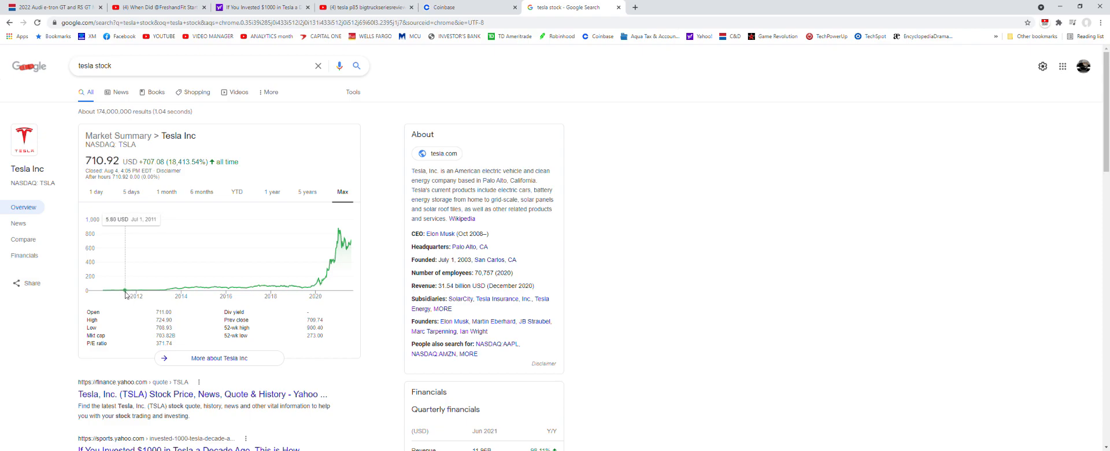
mouse_move(180, 290)
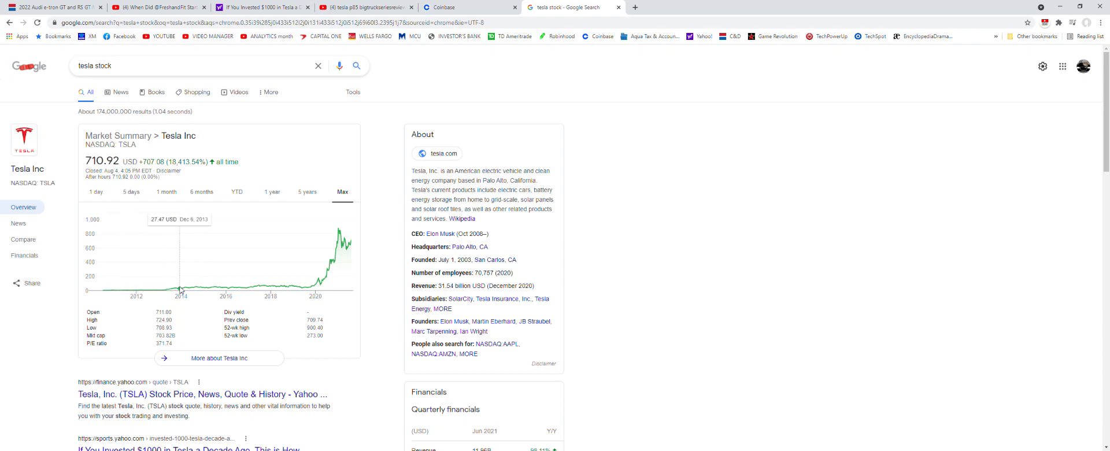
- Glance at the Tesla P85 video results, then return to the $1000 Tesla article
left_click(364, 7)
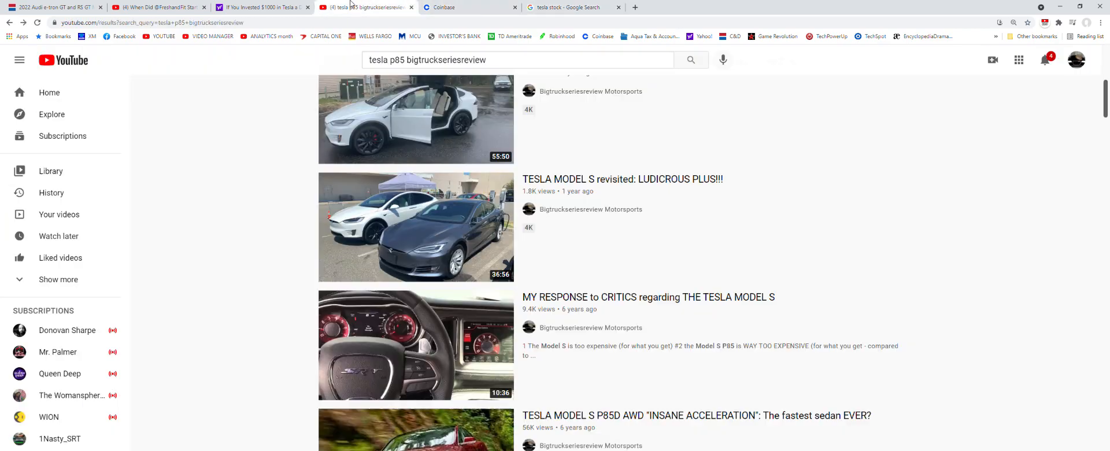
left_click(263, 6)
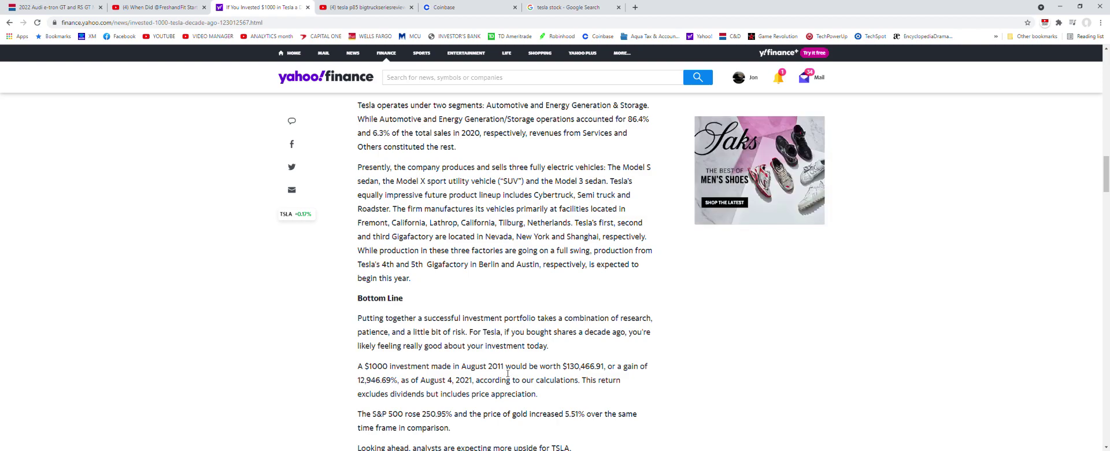
- Read past the Bottom Line to the S&P 500 and gold comparison for TSLA
scroll("down", 3)
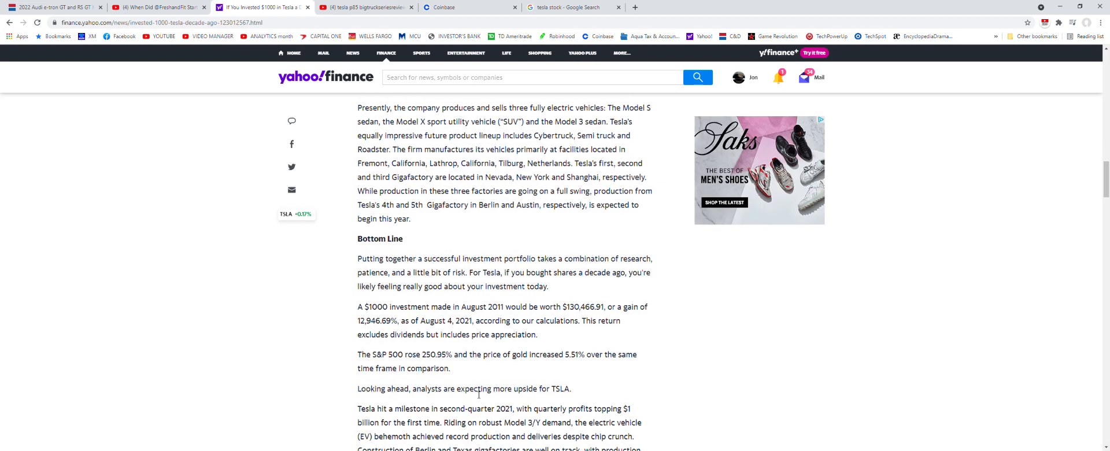
scroll("down", 3)
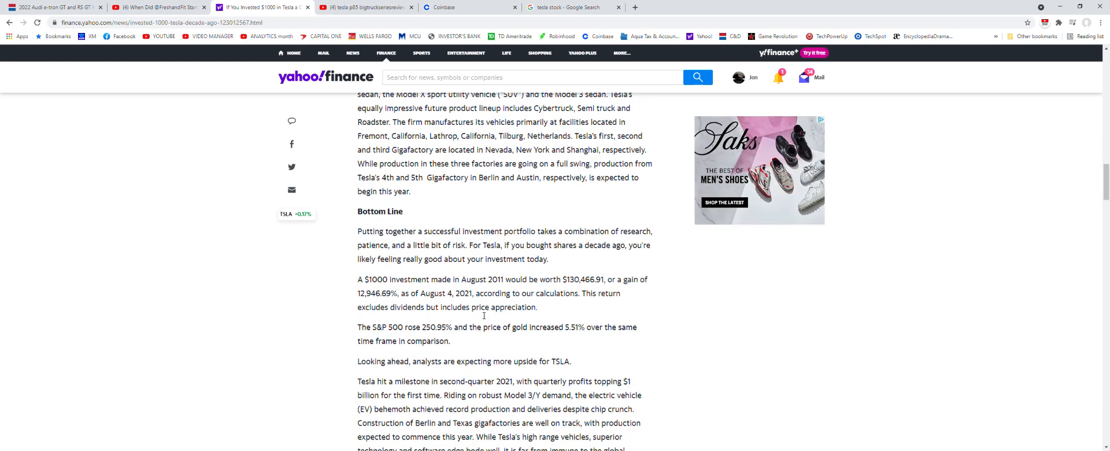
mouse_move(441, 319)
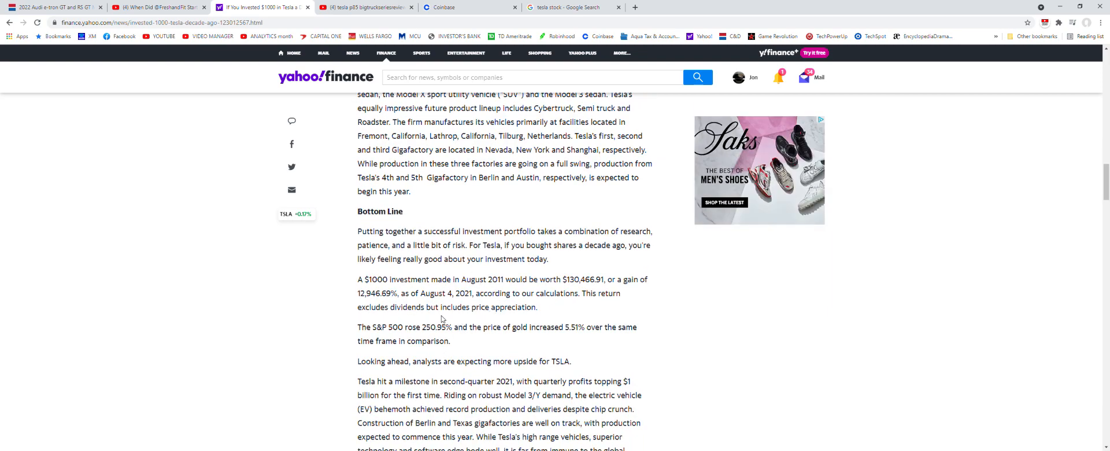
mouse_move(585, 311)
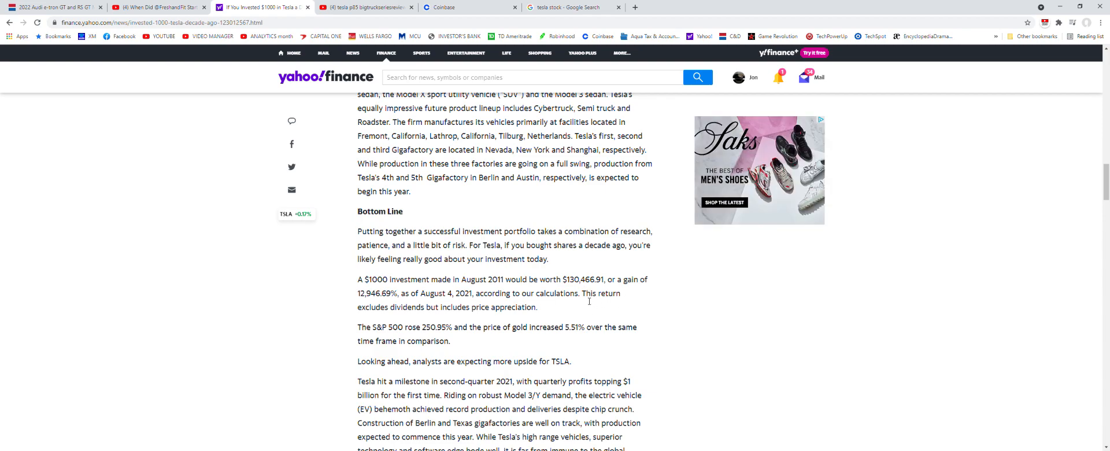
mouse_move(614, 306)
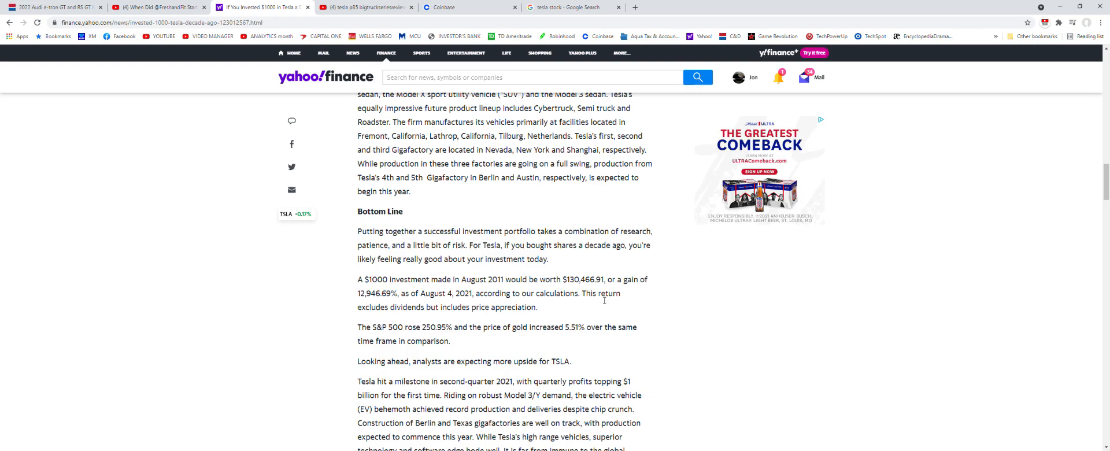
mouse_move(601, 299)
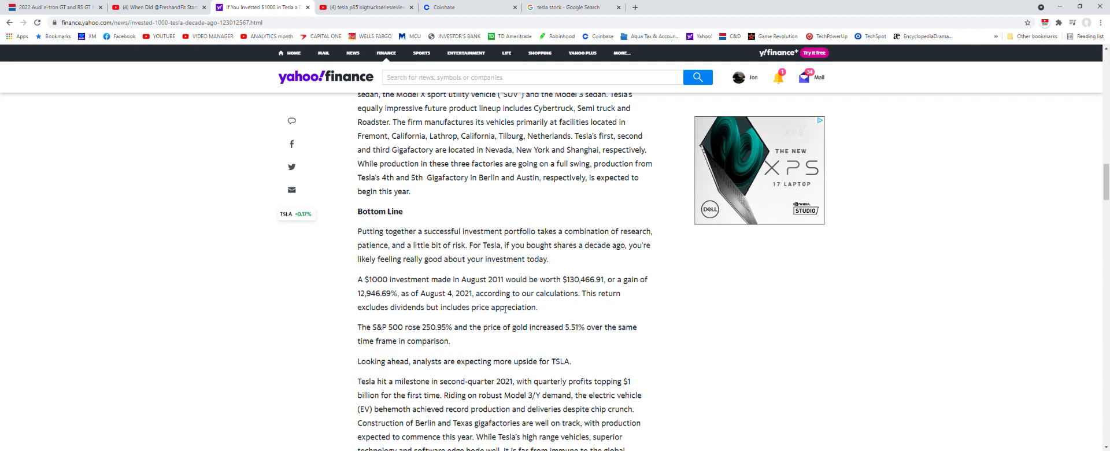
mouse_move(459, 348)
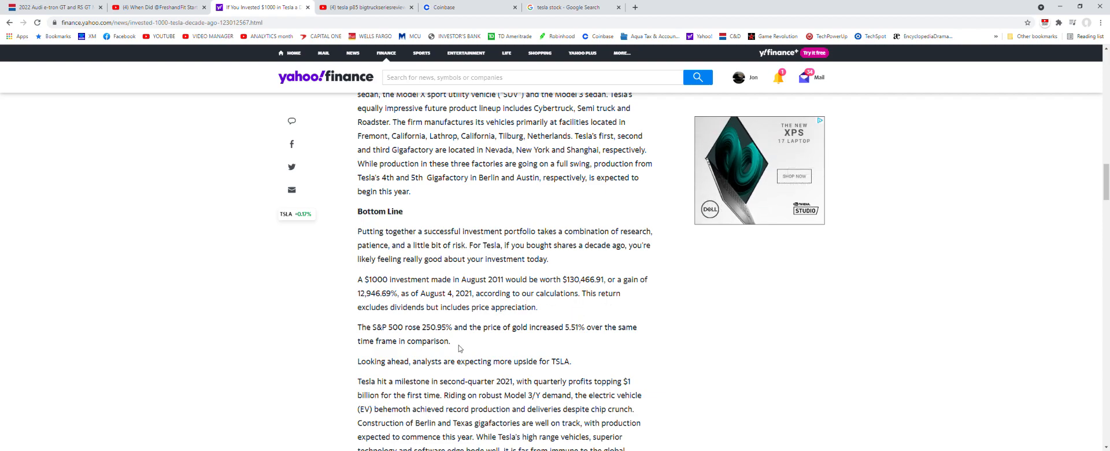
- Scroll to the paragraph on Tesla's Q2 2021 billion-dollar profit milestone and risks
scroll("down", 3)
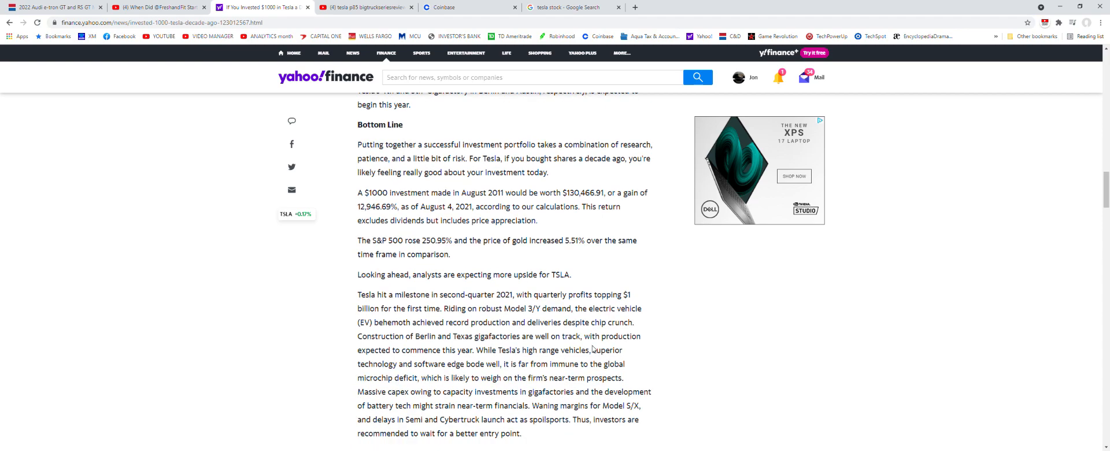
mouse_move(562, 359)
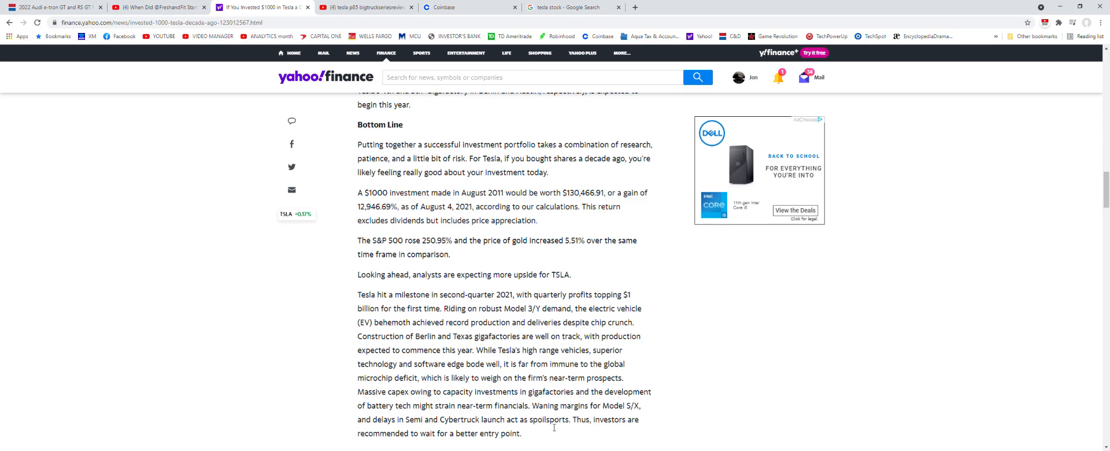
mouse_move(534, 438)
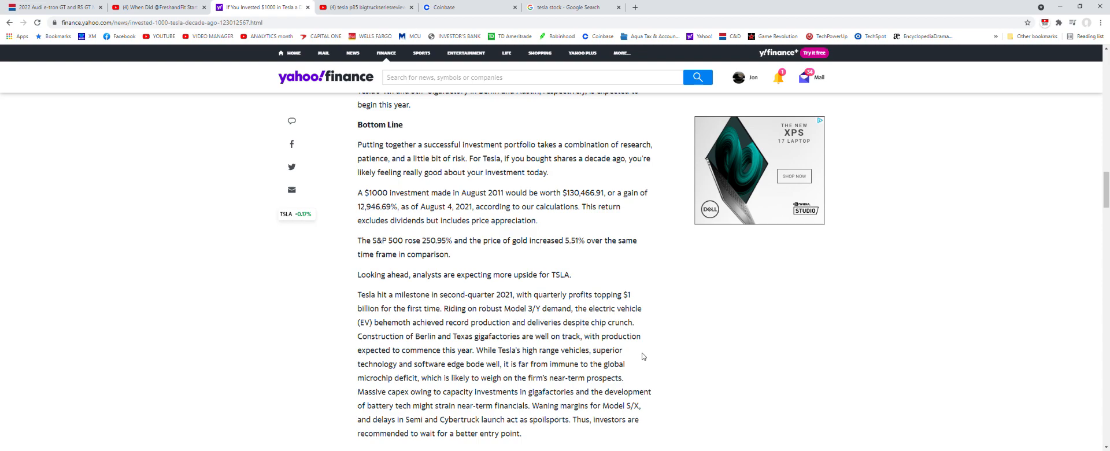
- Finish the article's 7.60% four-week gain note, then switch to the tesla stock results
scroll("down", 3)
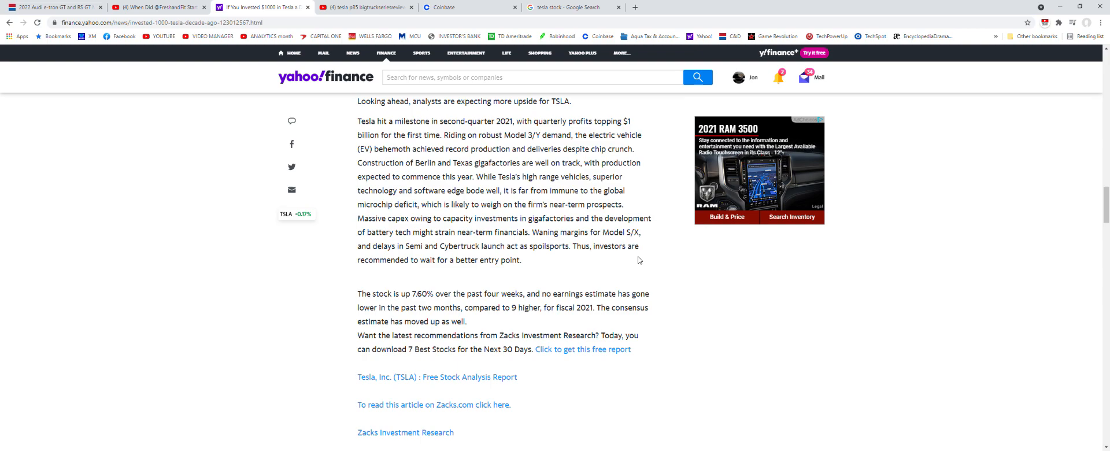
mouse_move(684, 357)
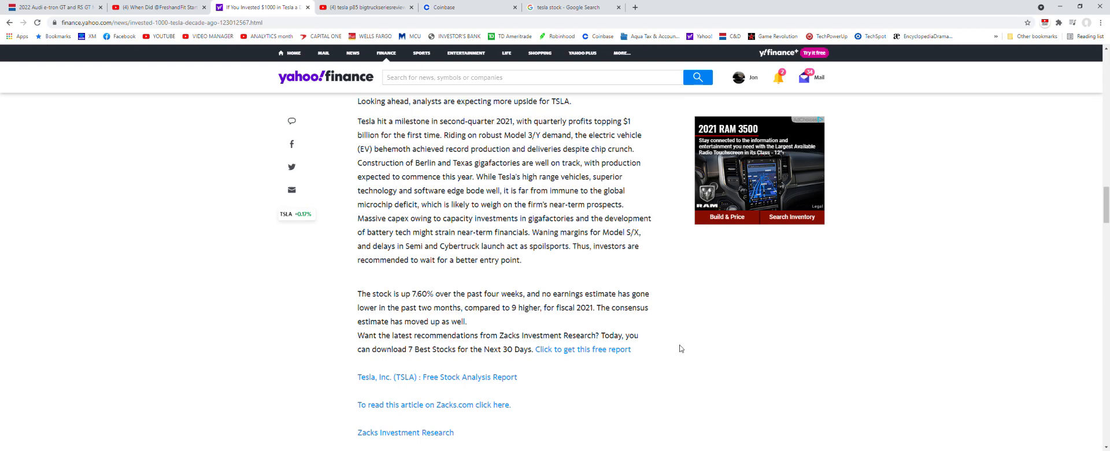
mouse_move(651, 357)
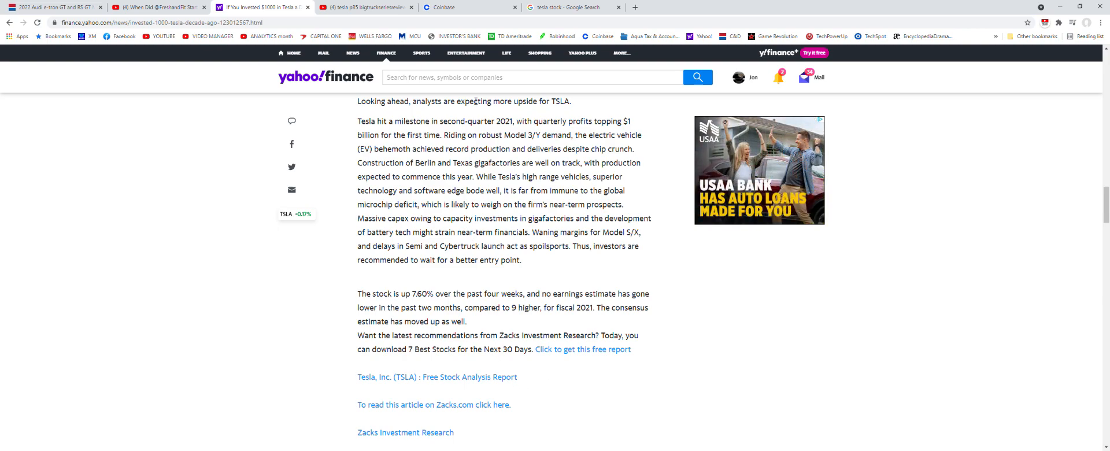
left_click(567, 7)
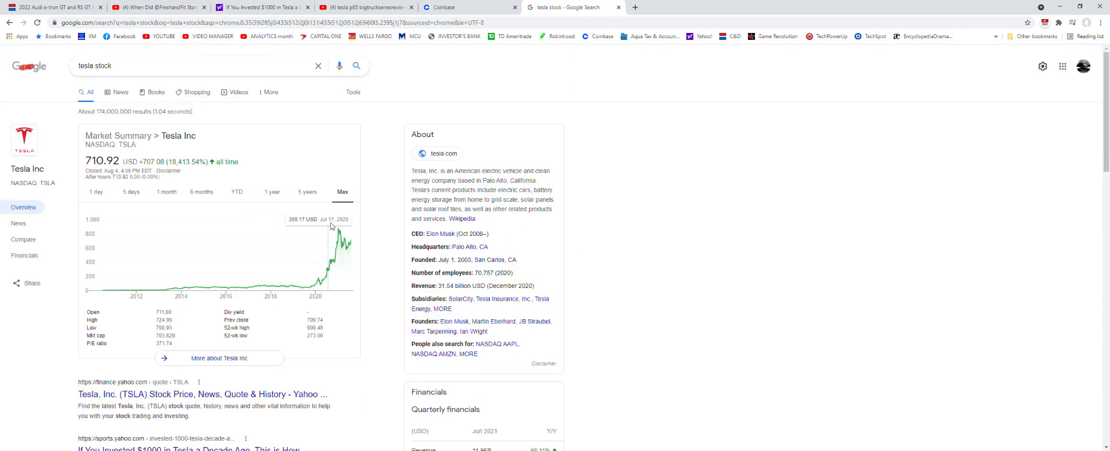
mouse_move(343, 222)
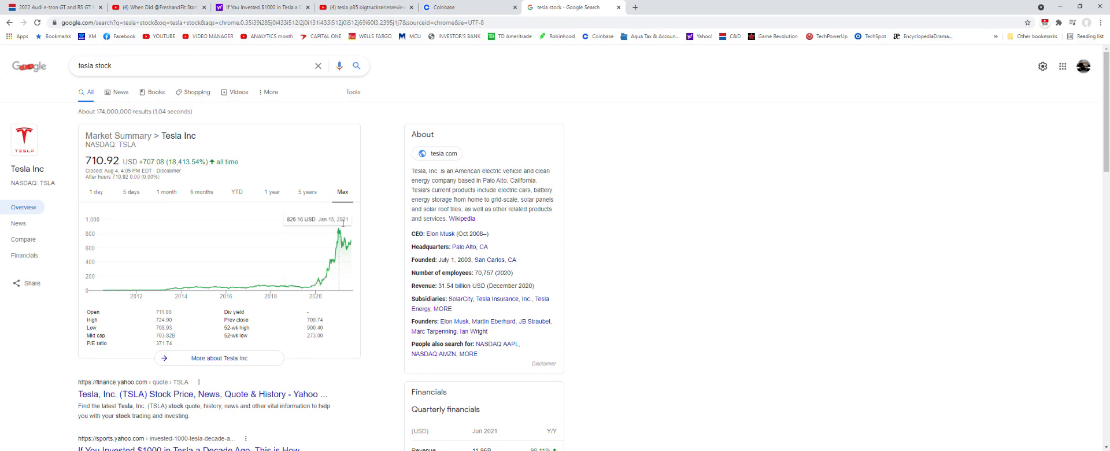
mouse_move(339, 223)
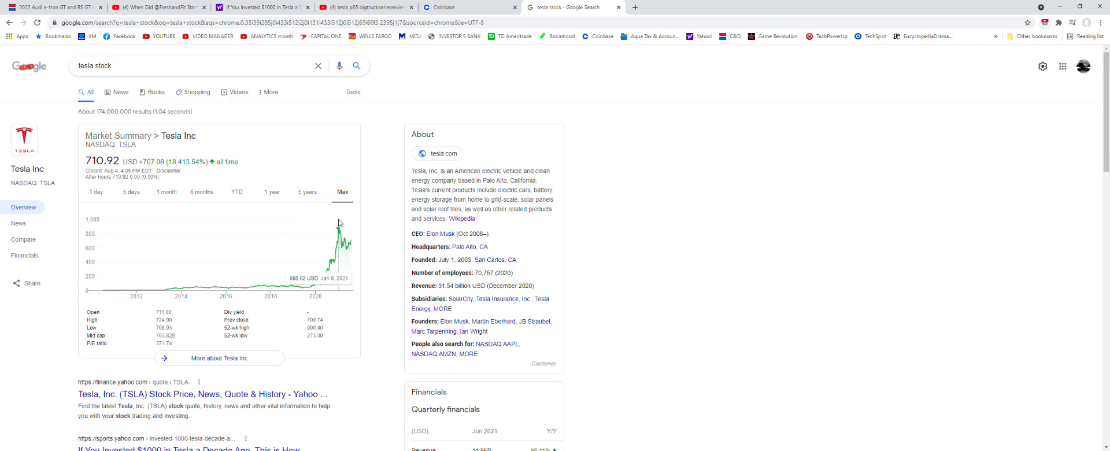
- Return to the Tesla article's Business In-Depth section and begin a new 'tesla' web search
left_click(469, 7)
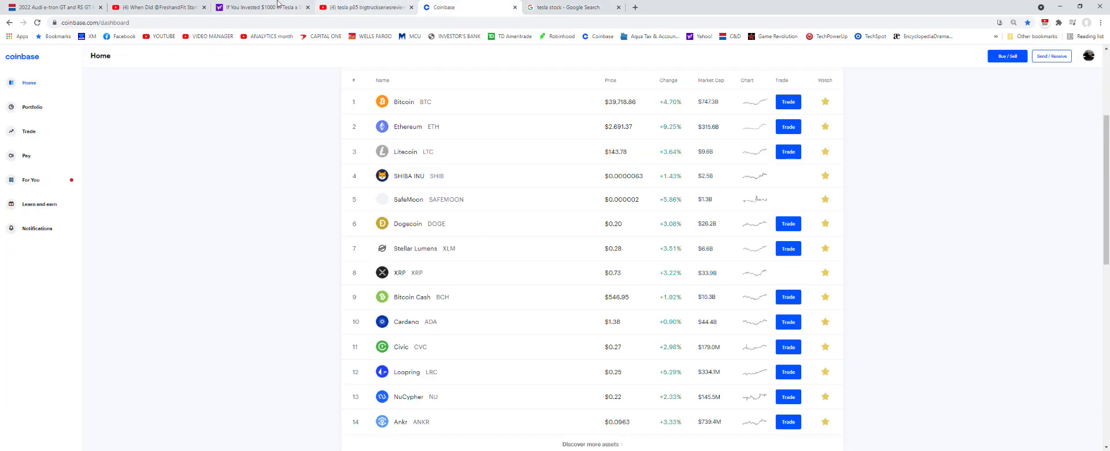
left_click(263, 7)
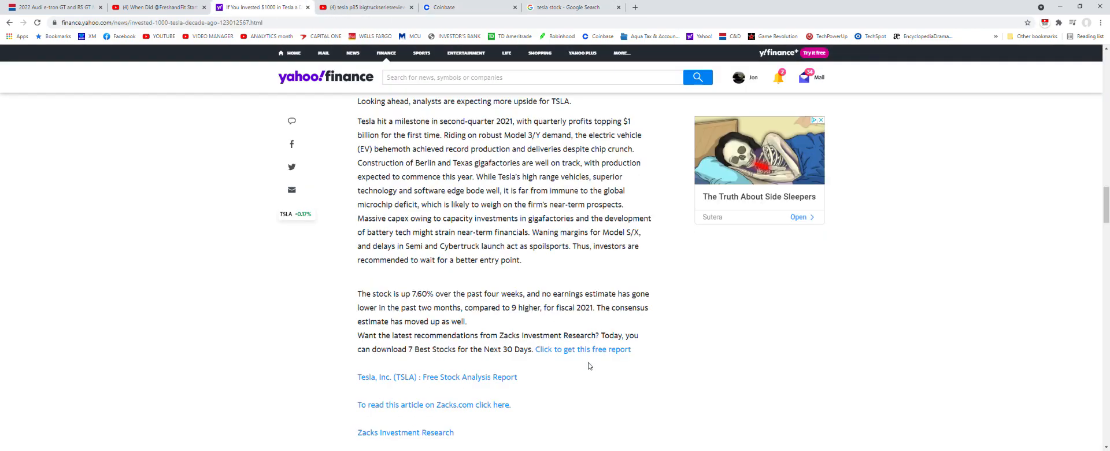
scroll("up", 3)
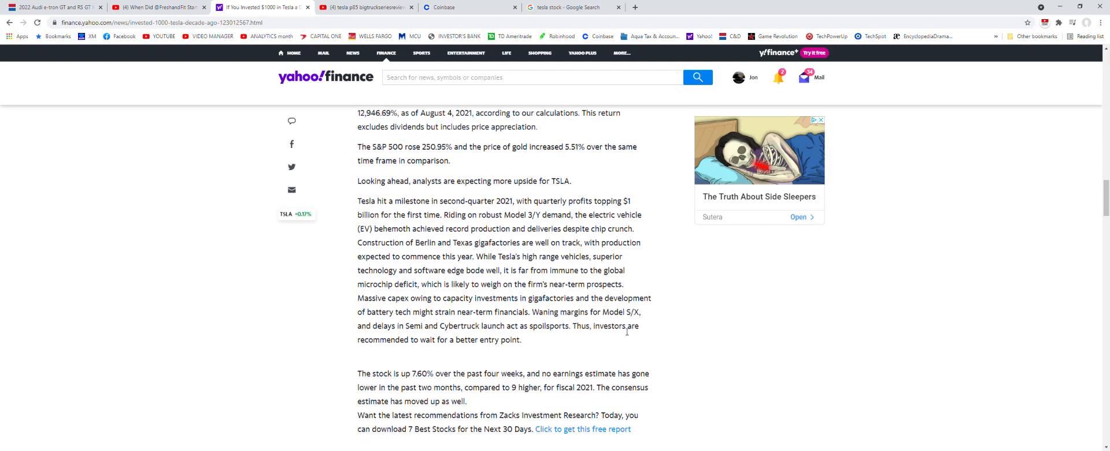
scroll("up", 3)
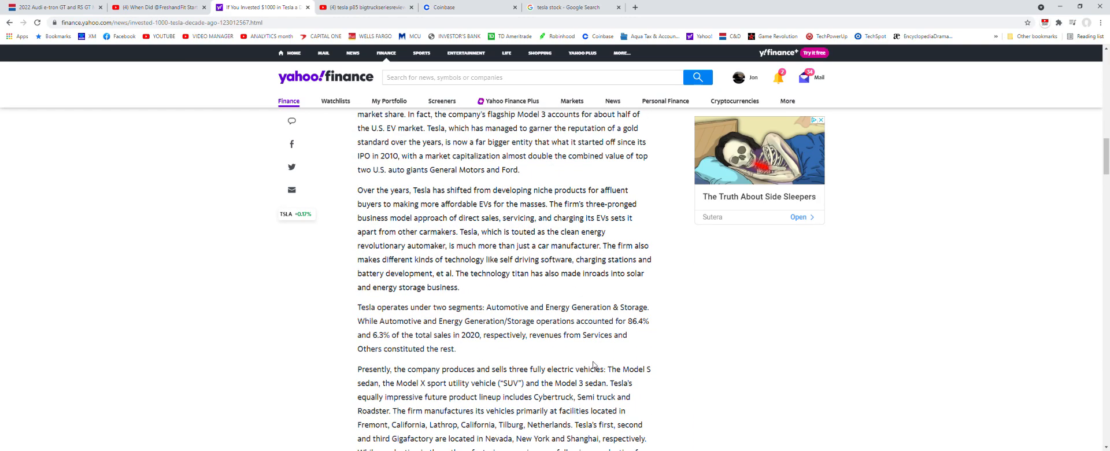
left_click(441, 101)
type("tesla")
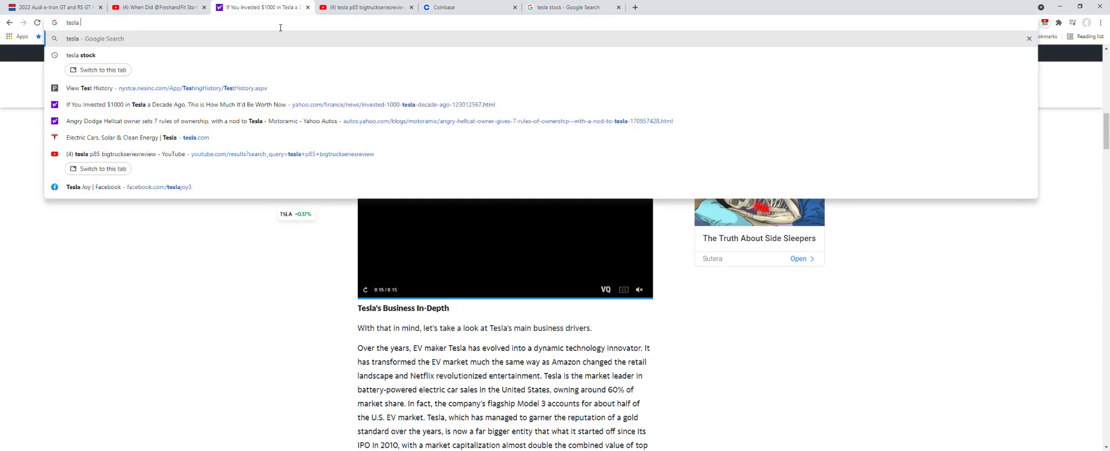
- Search Google for 'tesla to open supercharger network' and open the CNBC Supercharger story
type("to open sup")
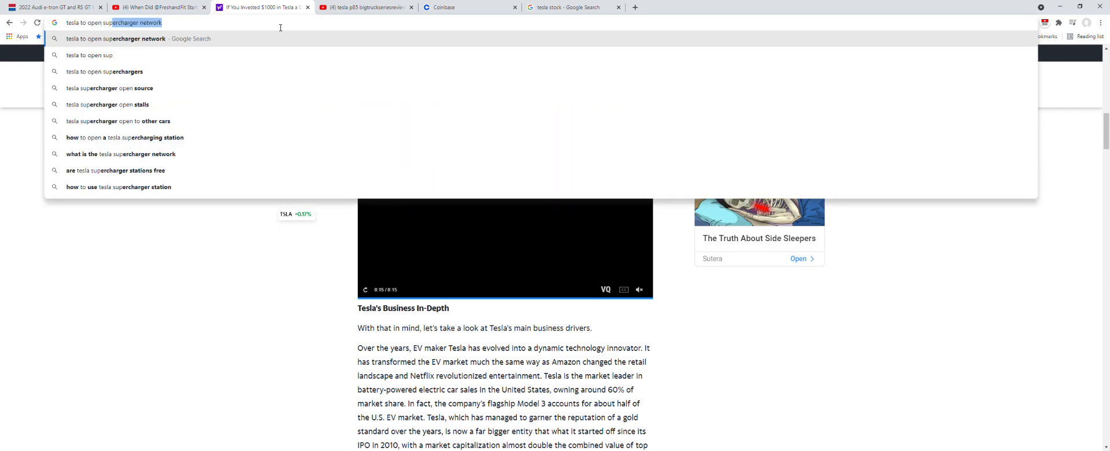
key("Return")
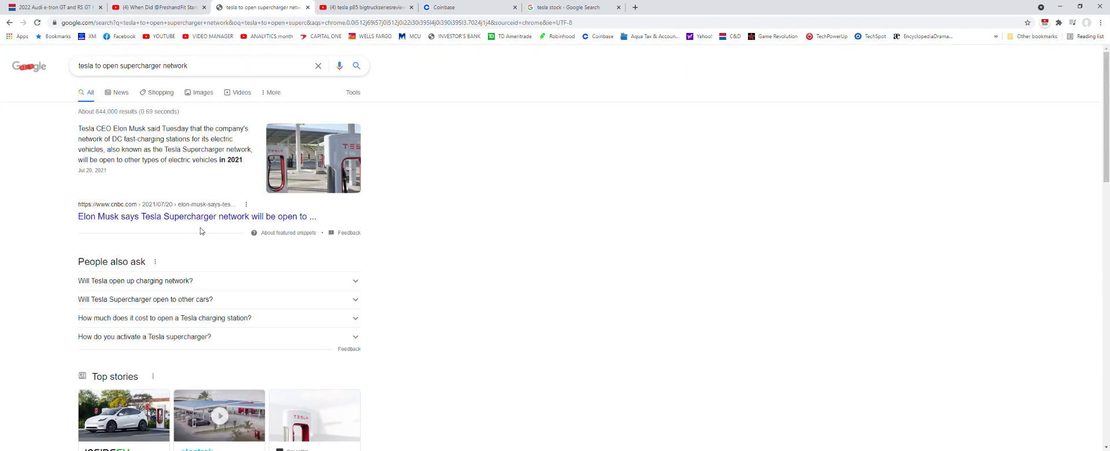
left_click(195, 216)
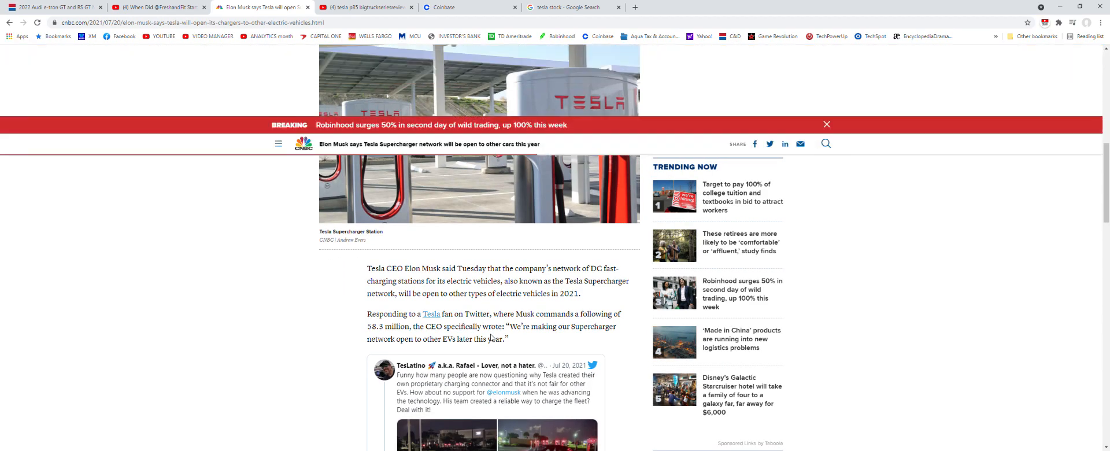
scroll("down", 3)
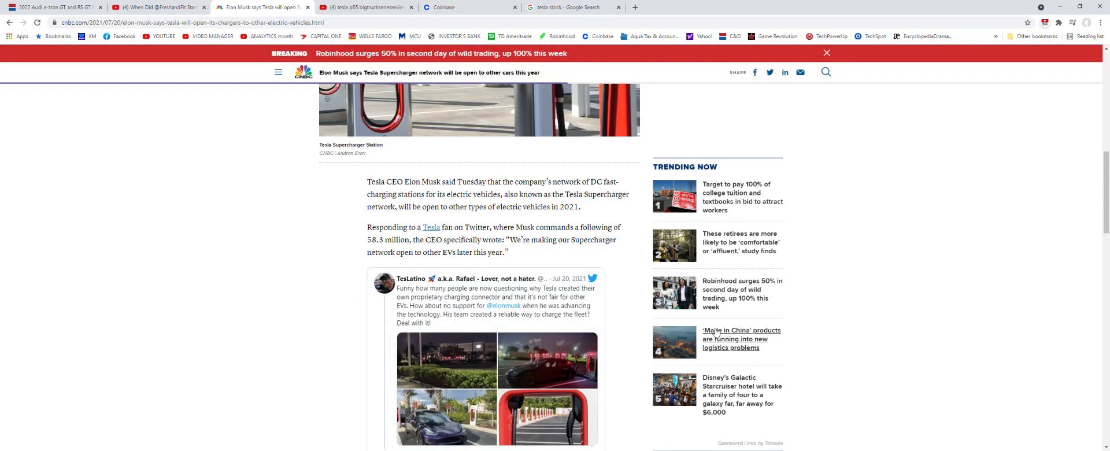
scroll("down", 3)
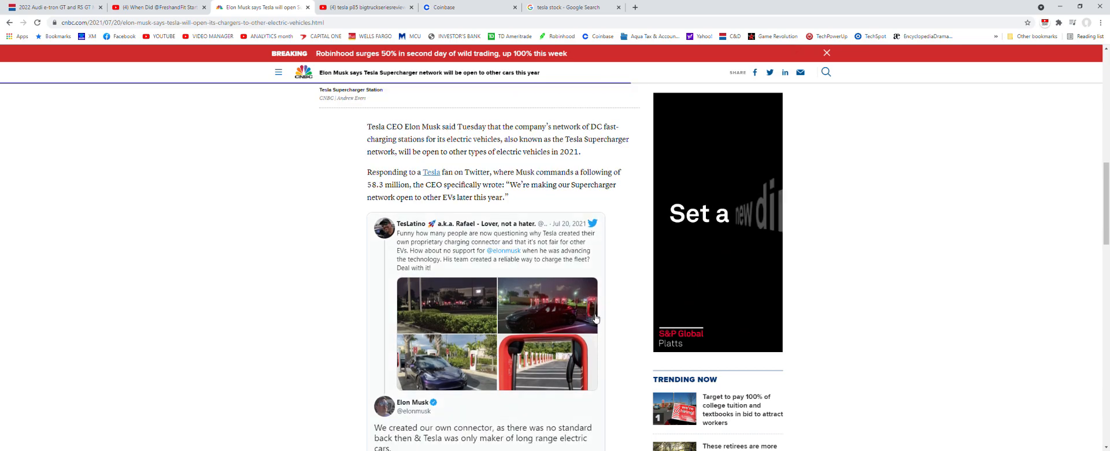
scroll("down", 3)
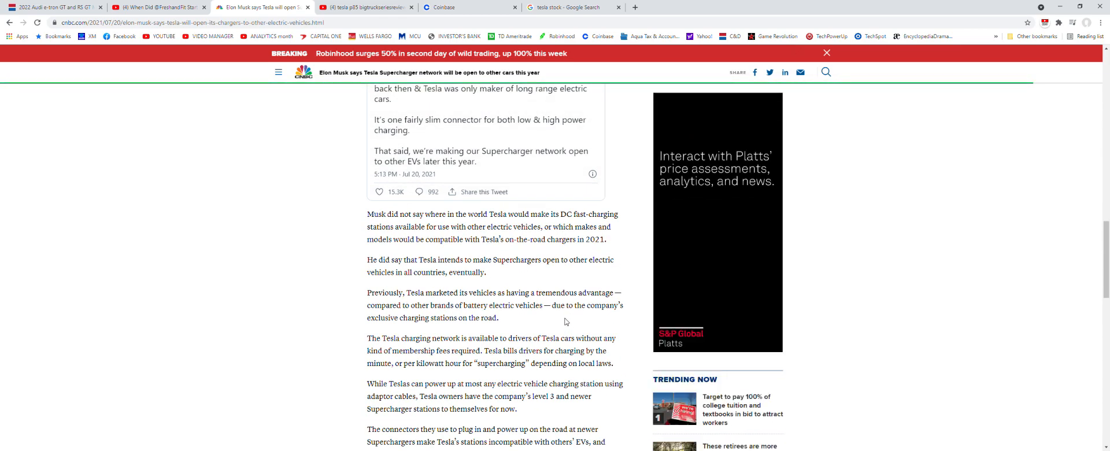
scroll("down", 3)
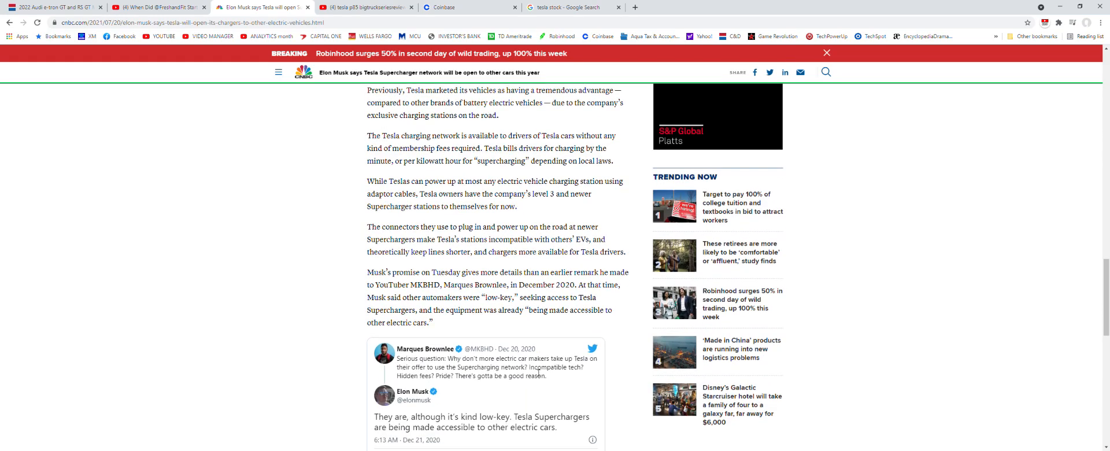
scroll("up", 3)
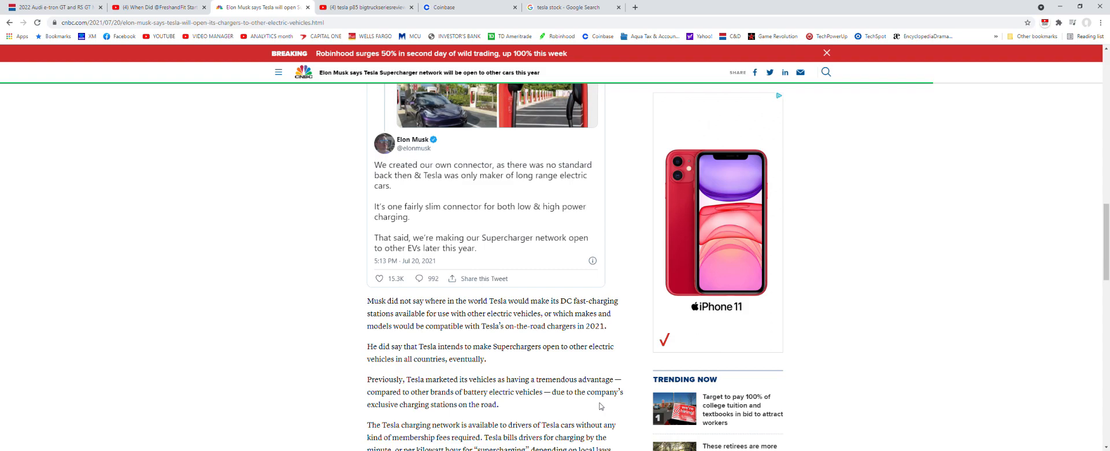
scroll("down", 3)
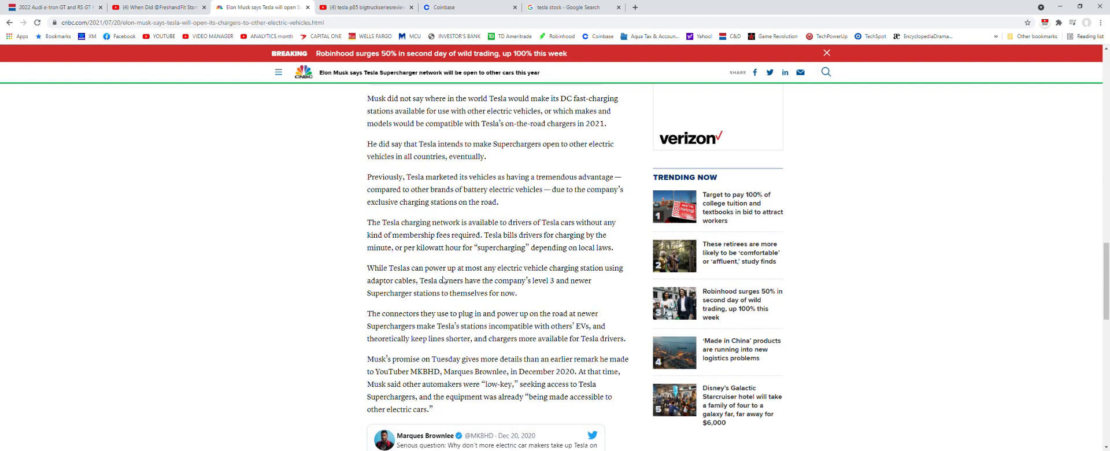
scroll("up", 3)
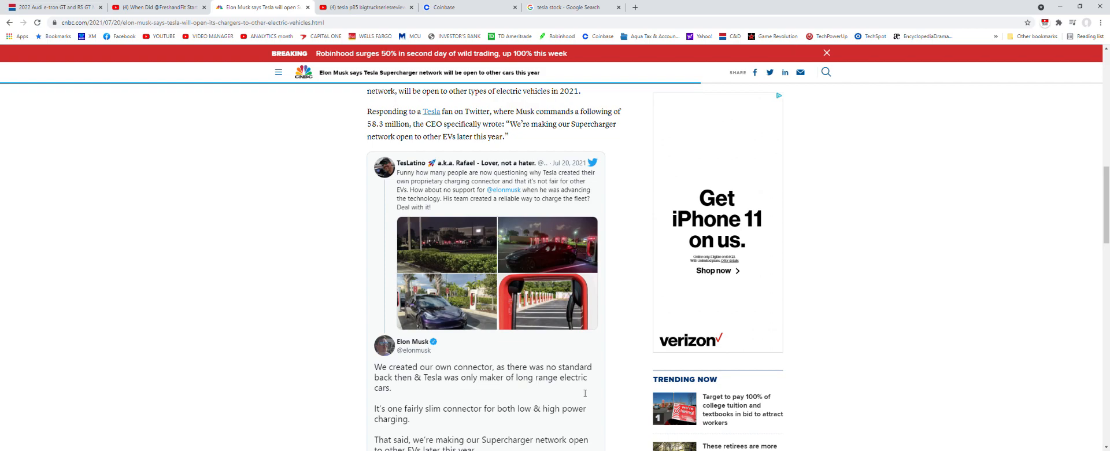
mouse_move(558, 395)
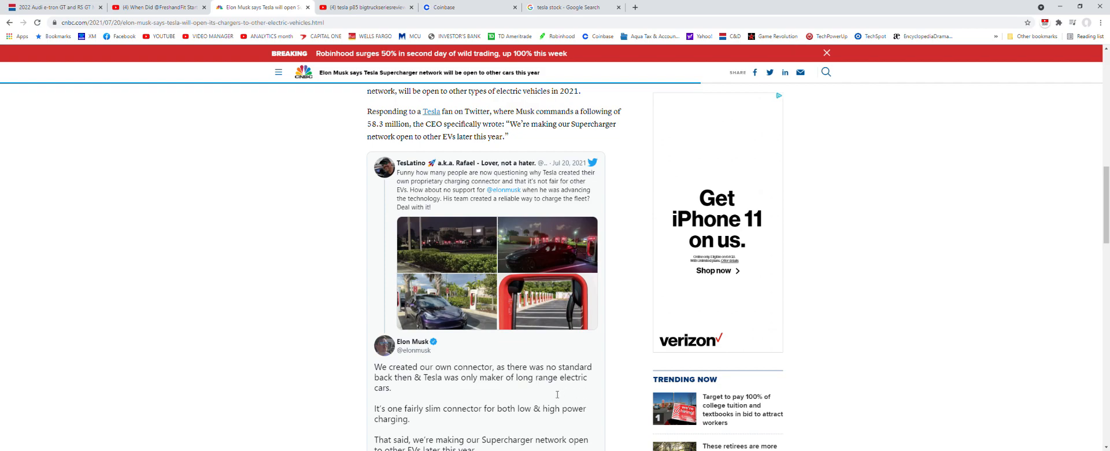
scroll("up", 3)
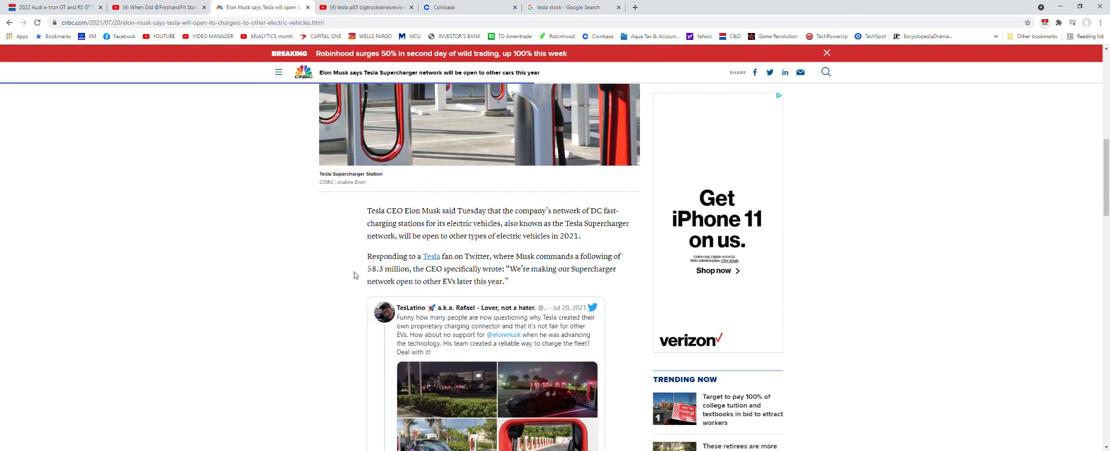
scroll("up", 3)
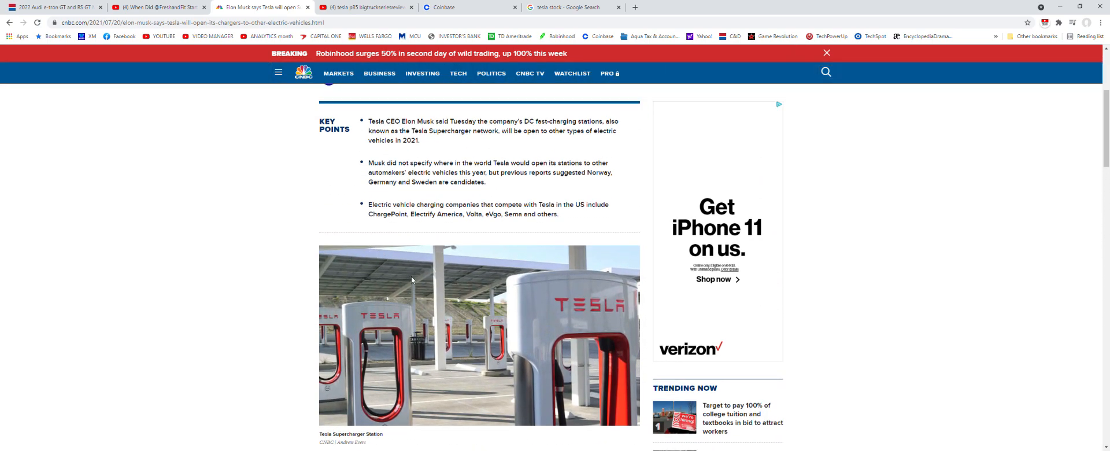
mouse_move(418, 276)
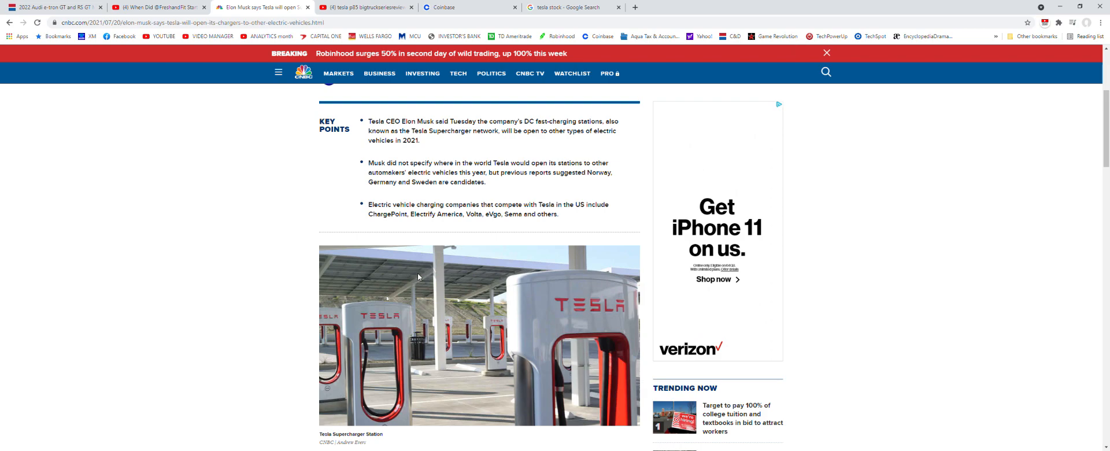
mouse_move(573, 344)
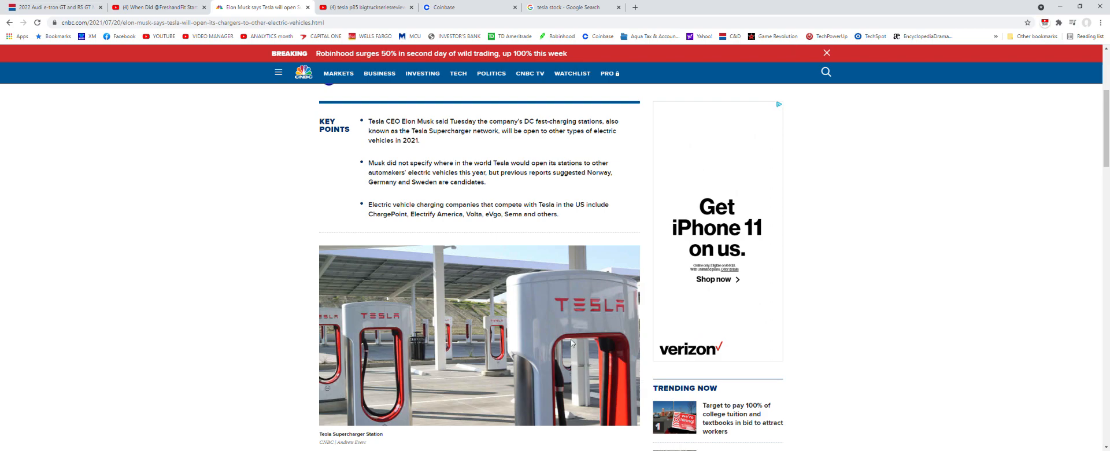
mouse_move(449, 284)
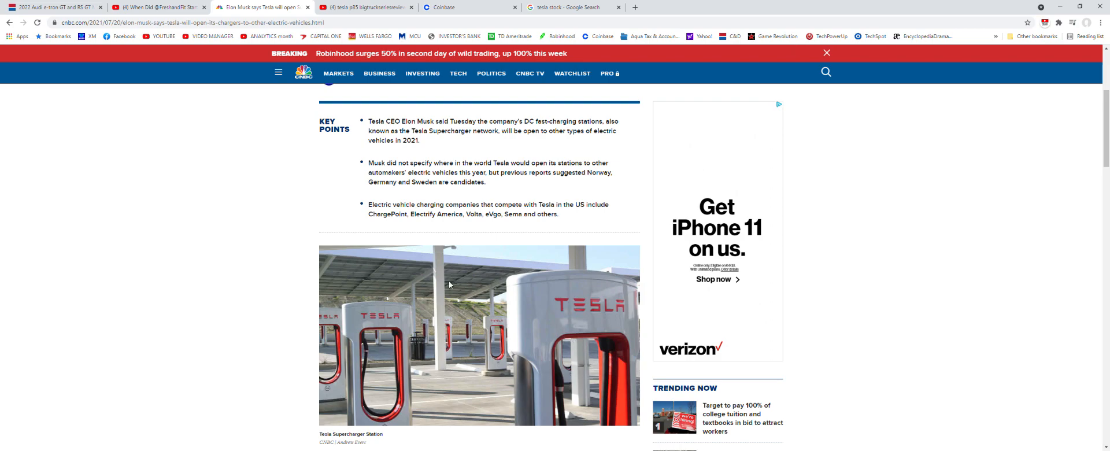
mouse_move(567, 346)
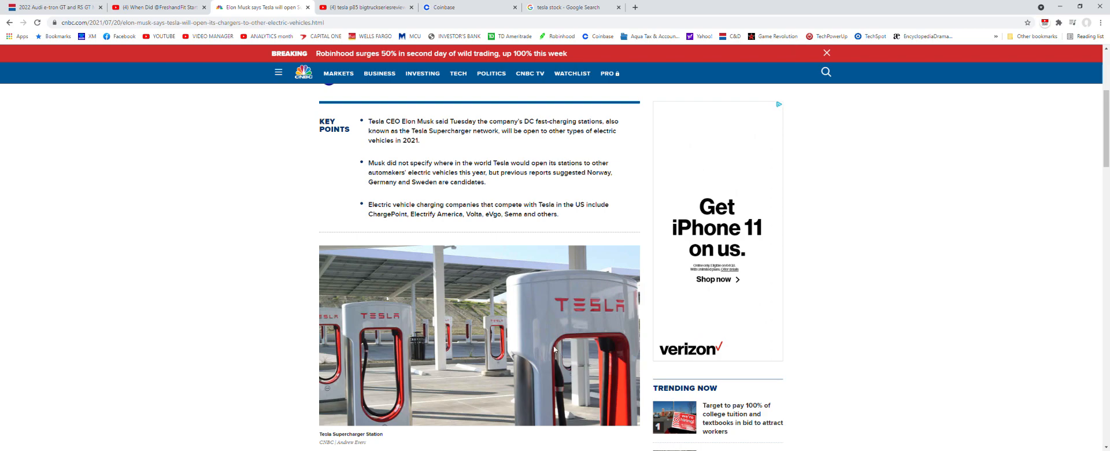
mouse_move(537, 368)
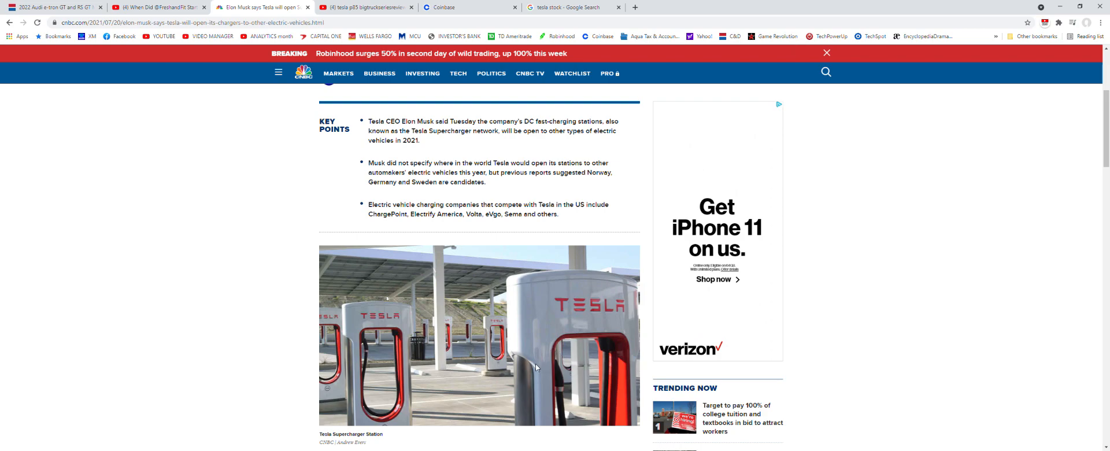
mouse_move(524, 388)
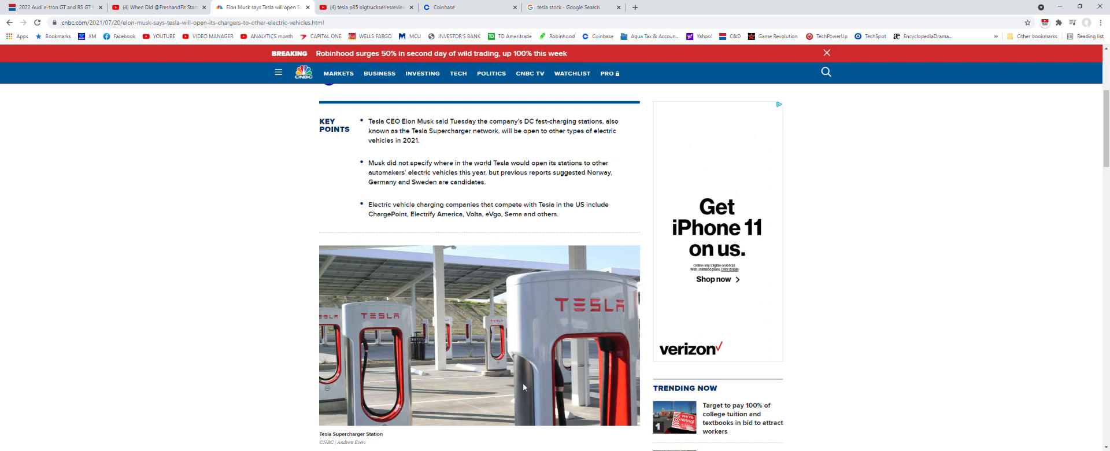
mouse_move(505, 405)
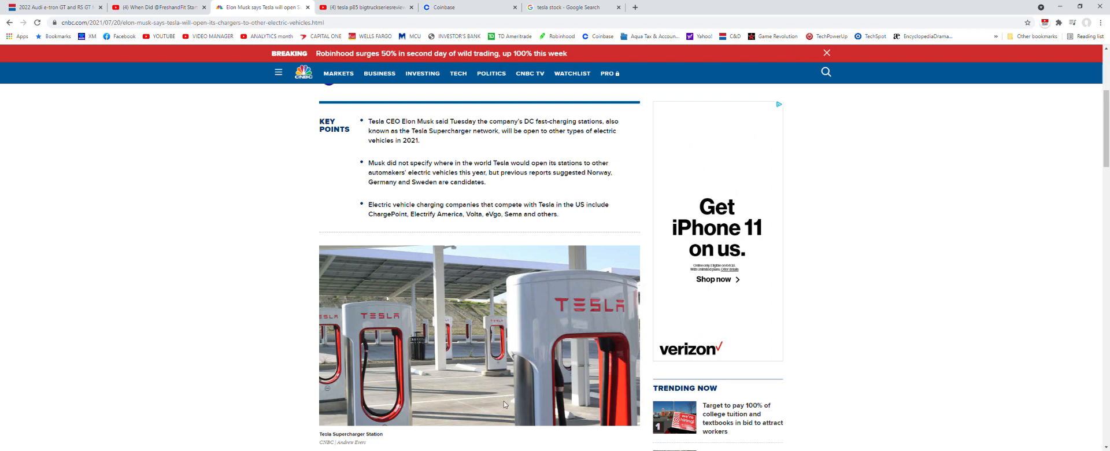
mouse_move(492, 413)
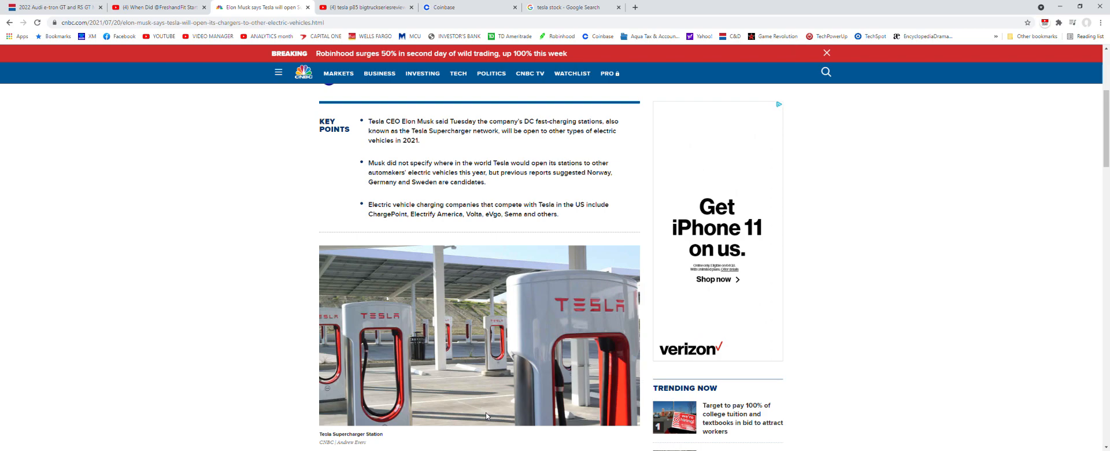
mouse_move(516, 436)
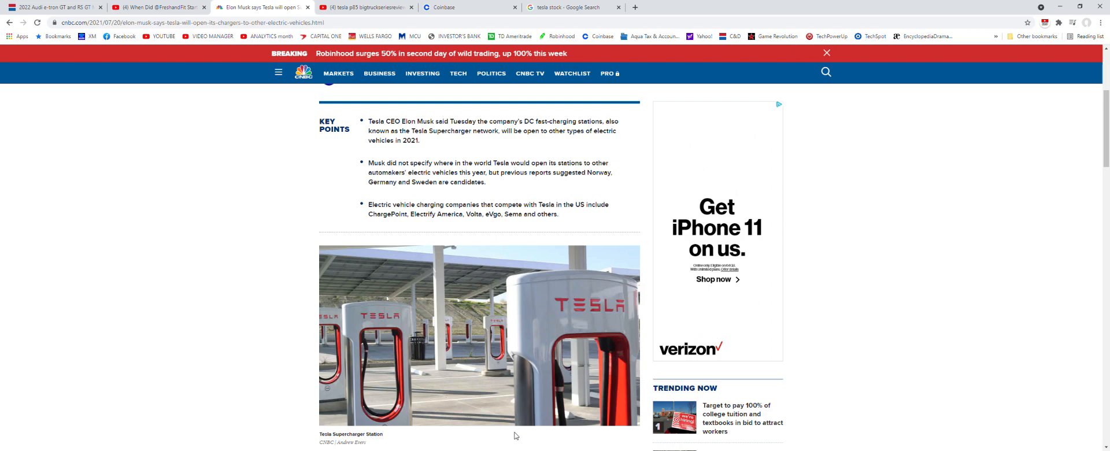
mouse_move(405, 391)
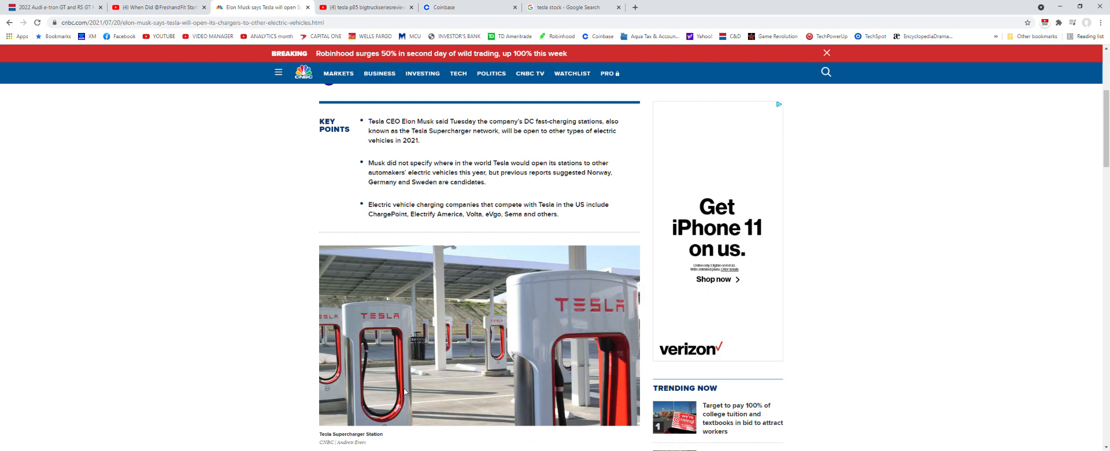
scroll("up", 3)
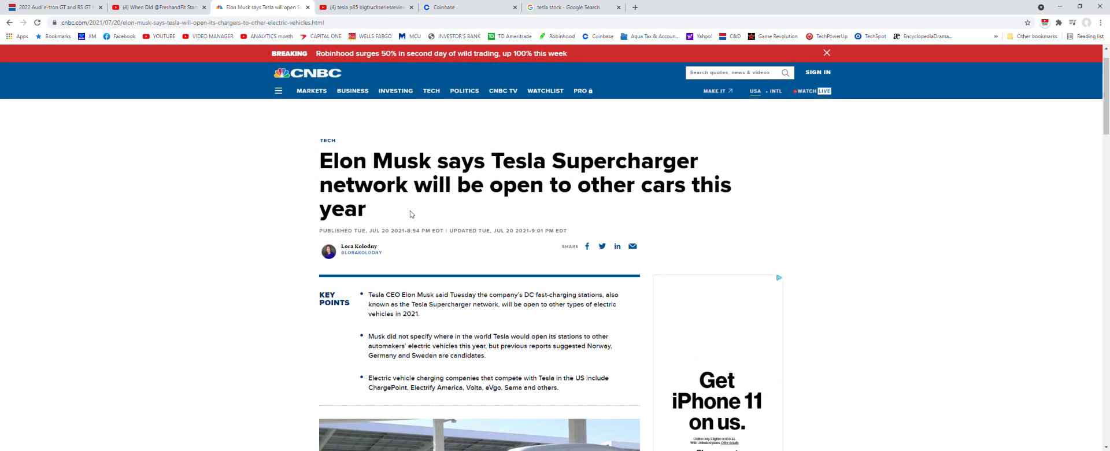
scroll("down", 3)
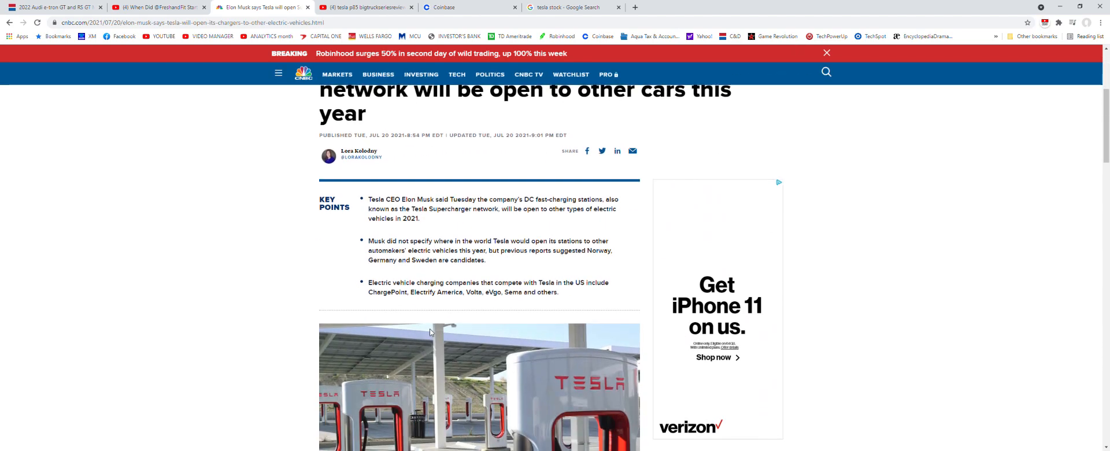
scroll("down", 3)
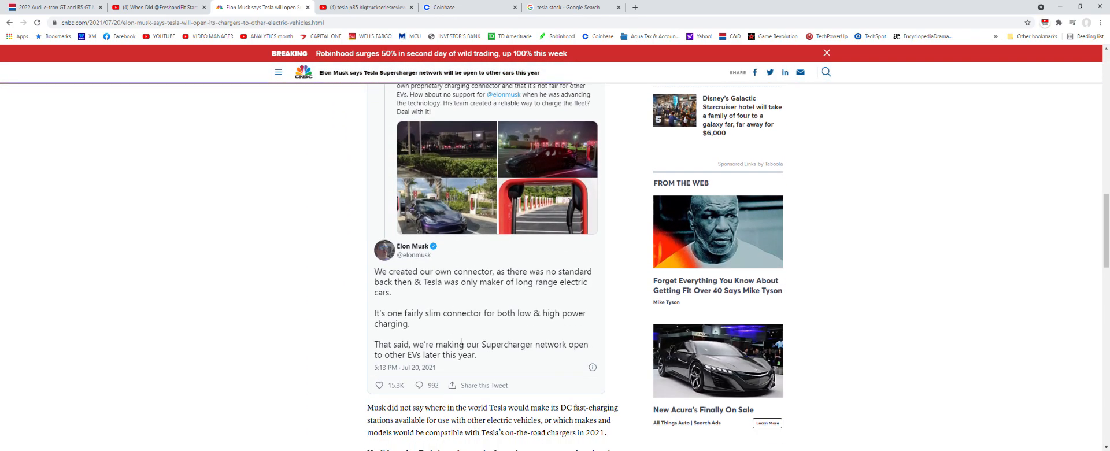
mouse_move(427, 356)
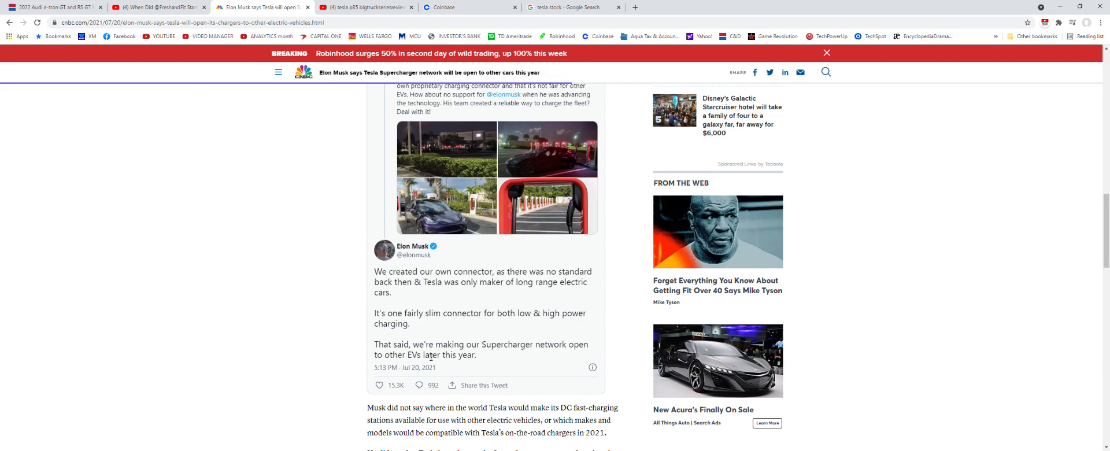
mouse_move(1073, 78)
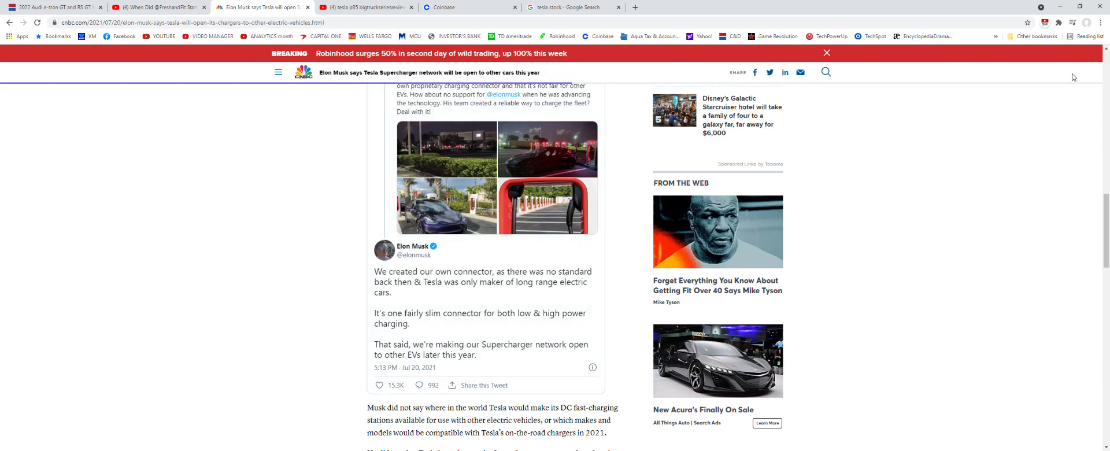